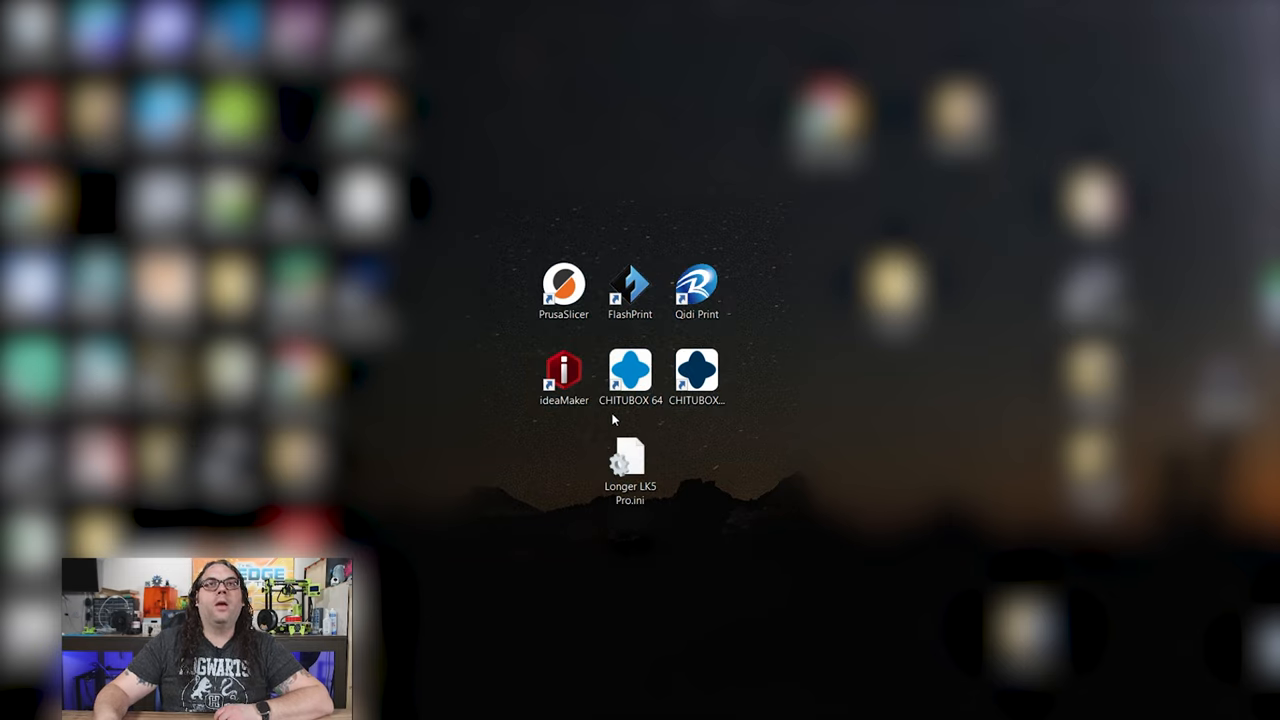
Start PrusaSlicer from its desktop shortcut.
left_click(563, 283)
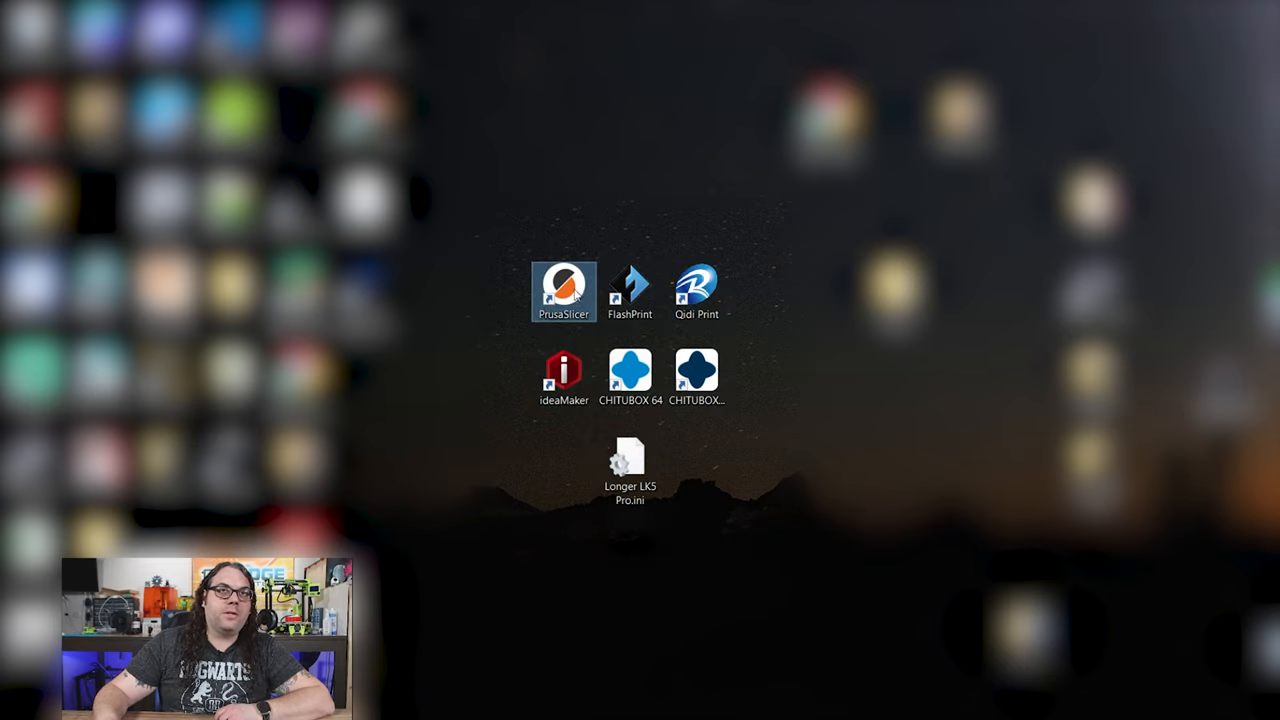
mouse_move(564, 290)
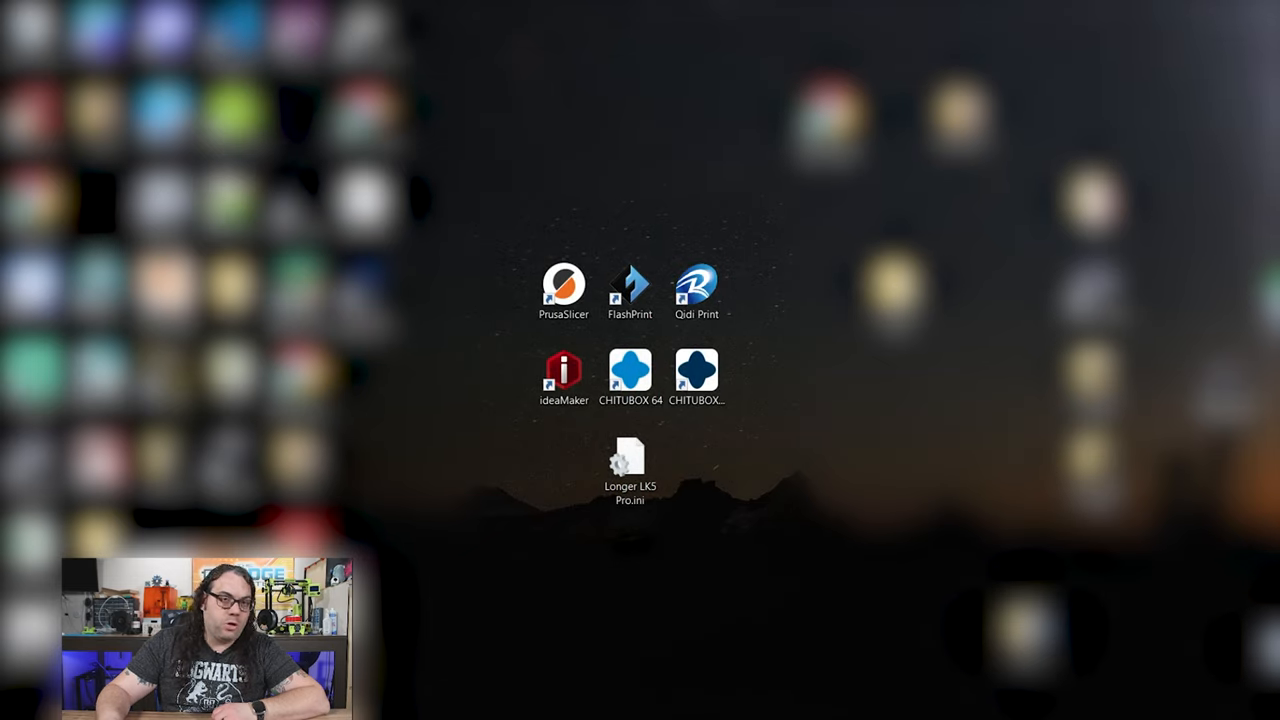
double_click(563, 290)
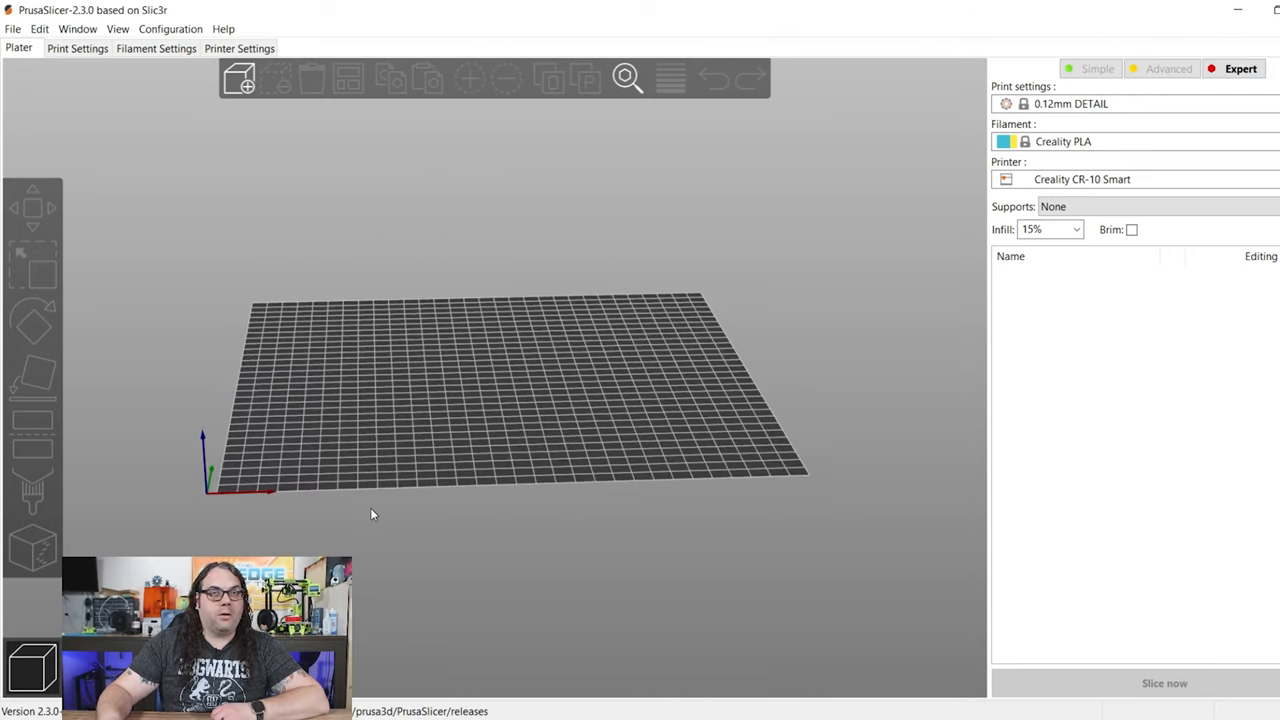
mouse_move(388, 516)
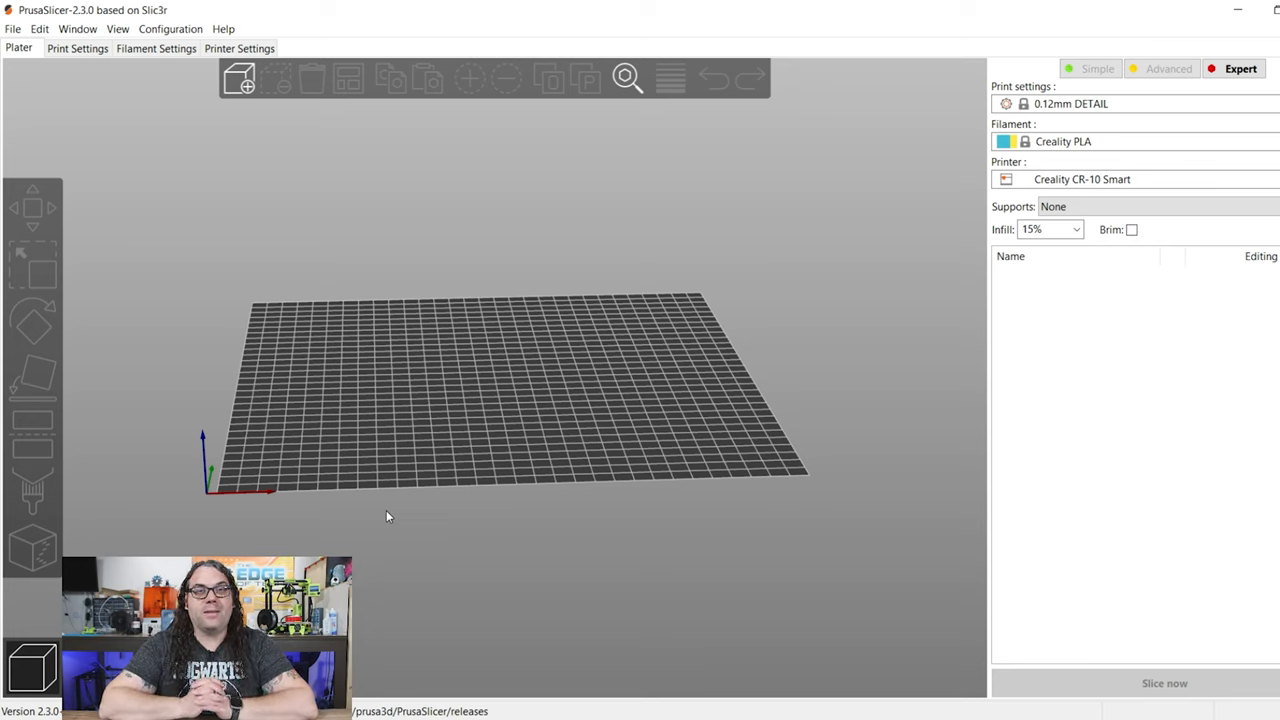
mouse_move(413, 495)
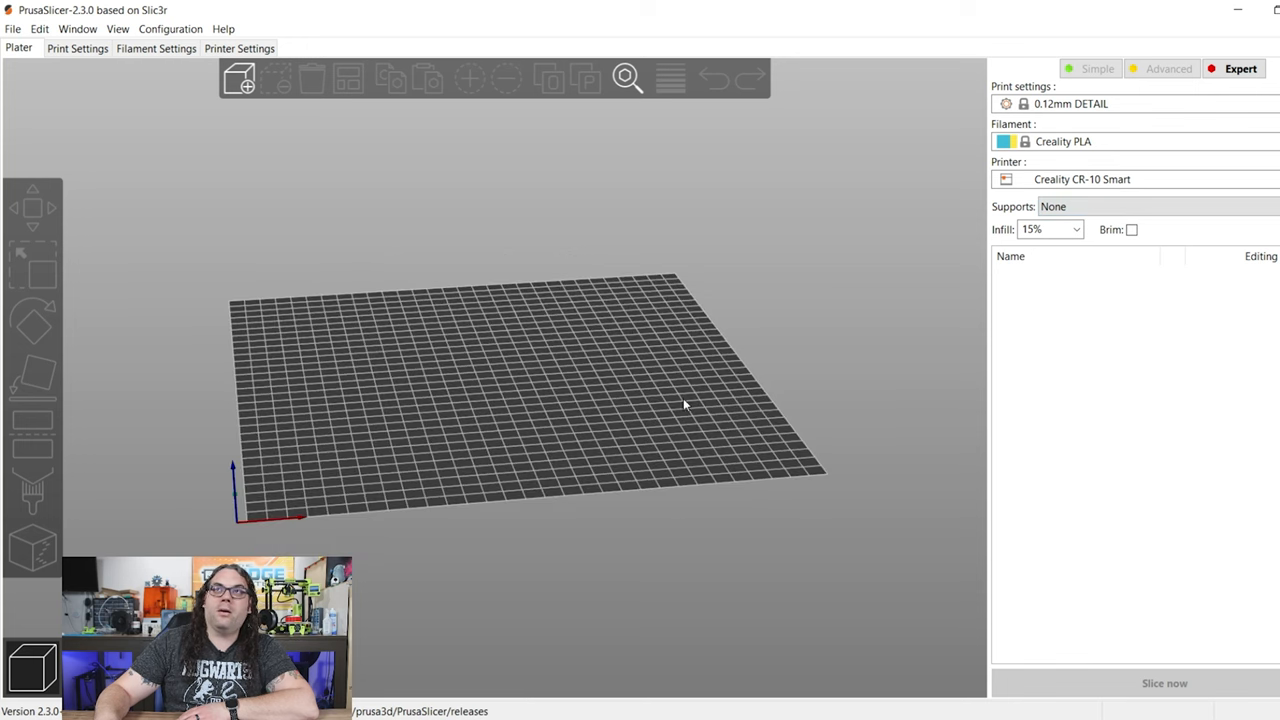
left_click(1082, 179)
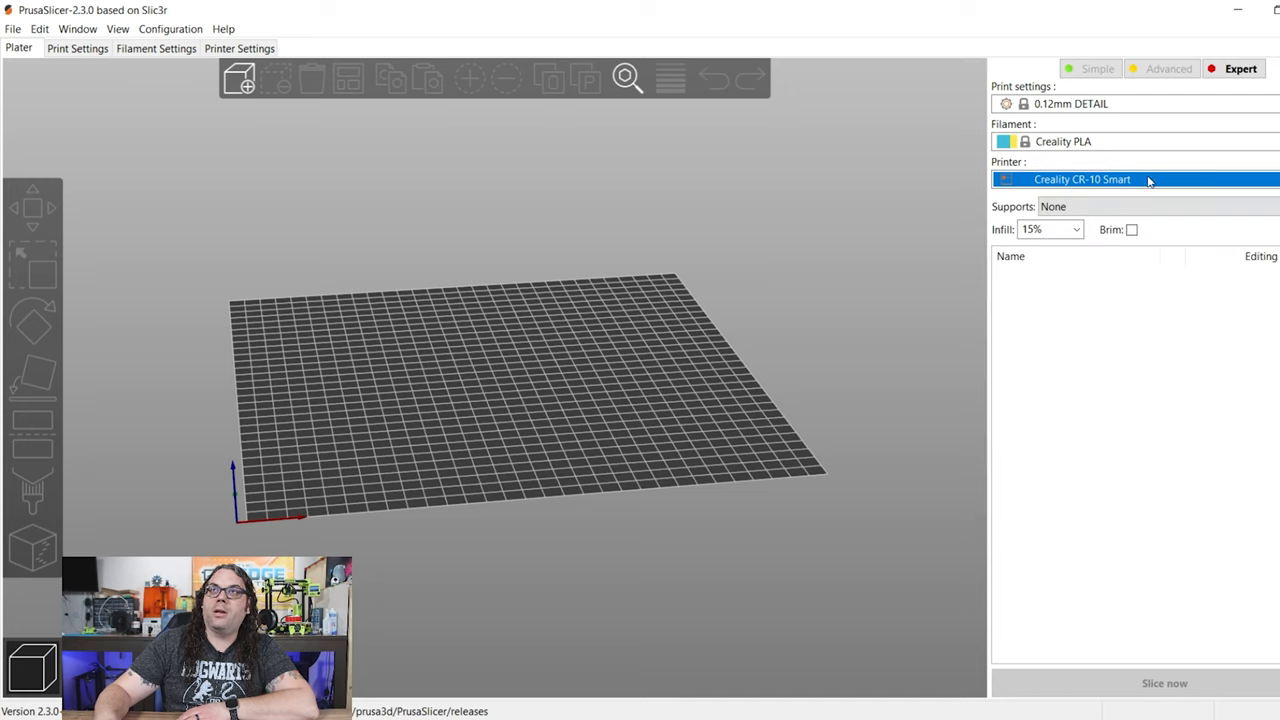
mouse_move(1093, 141)
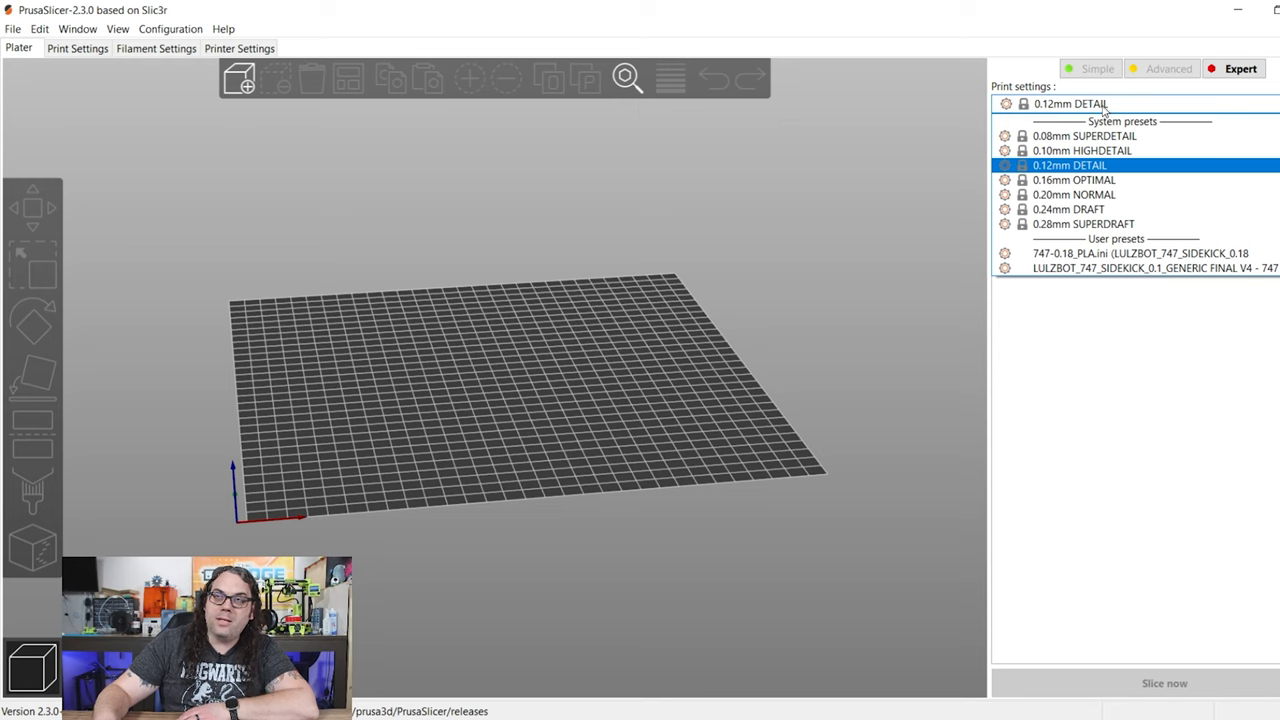
left_click(1070, 165)
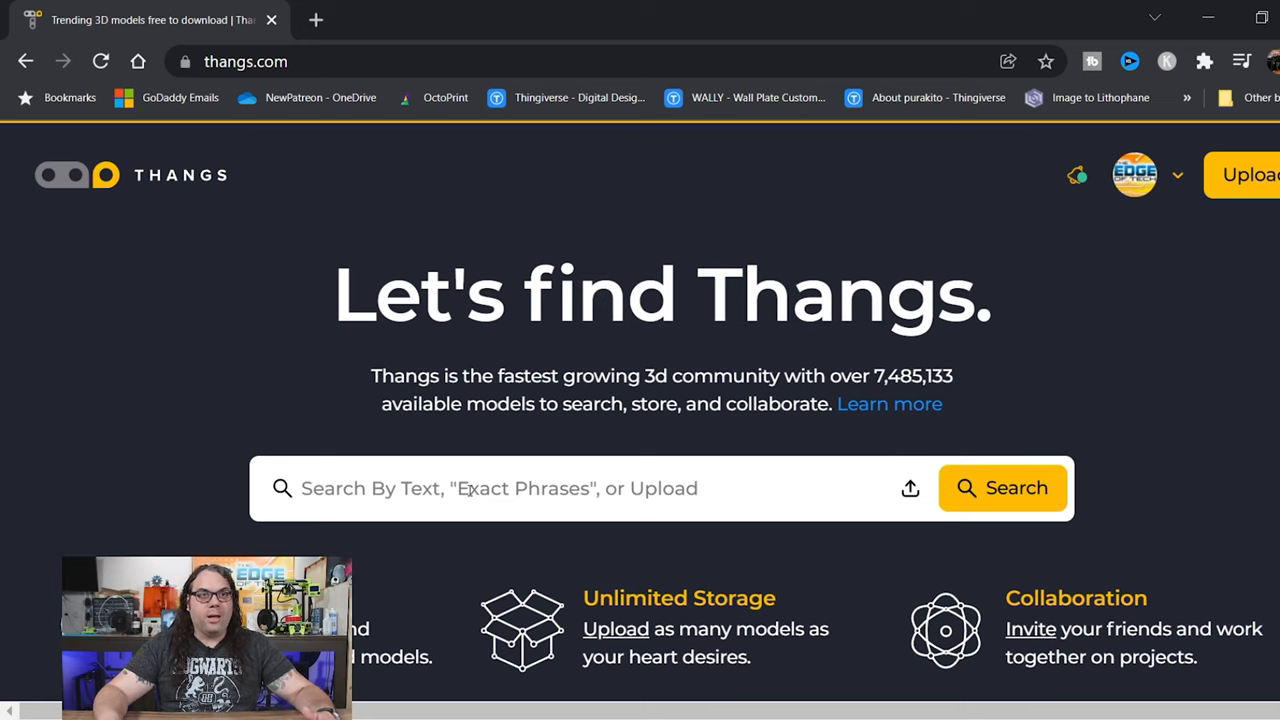
Search Thangs for 'mini jim' and open the Mini Jim.stl result.
left_click(500, 488)
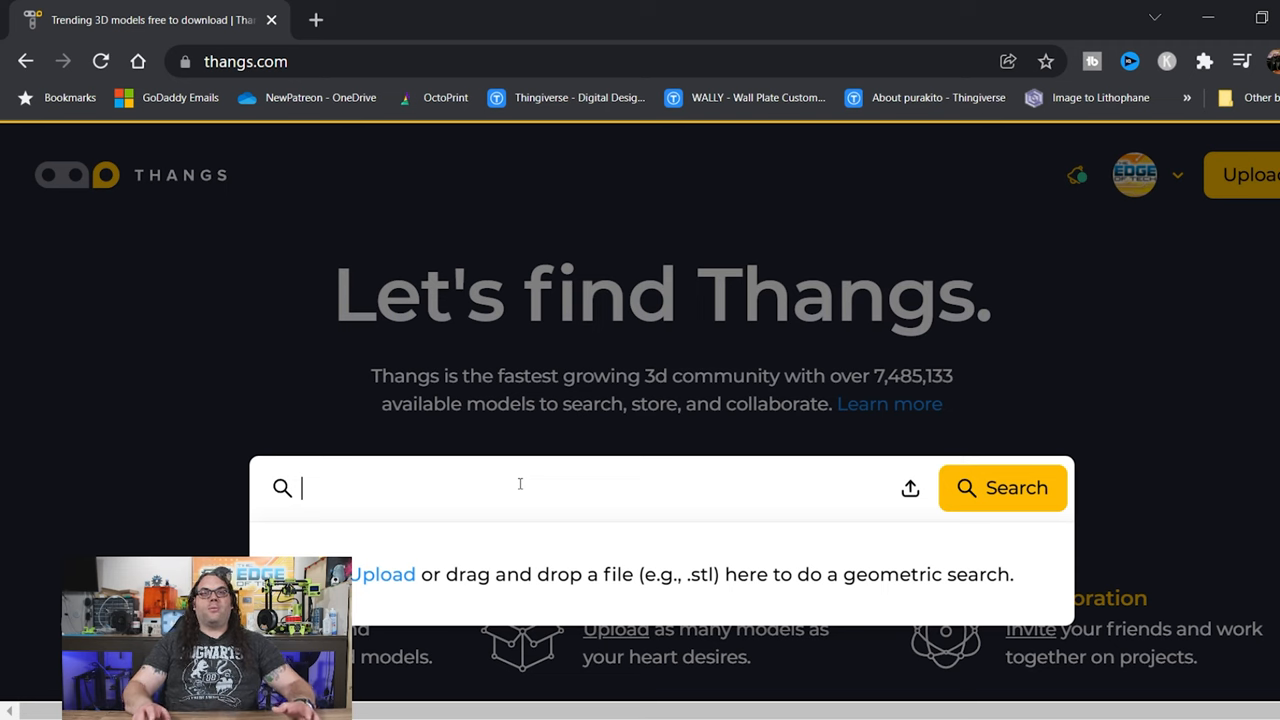
type("mini")
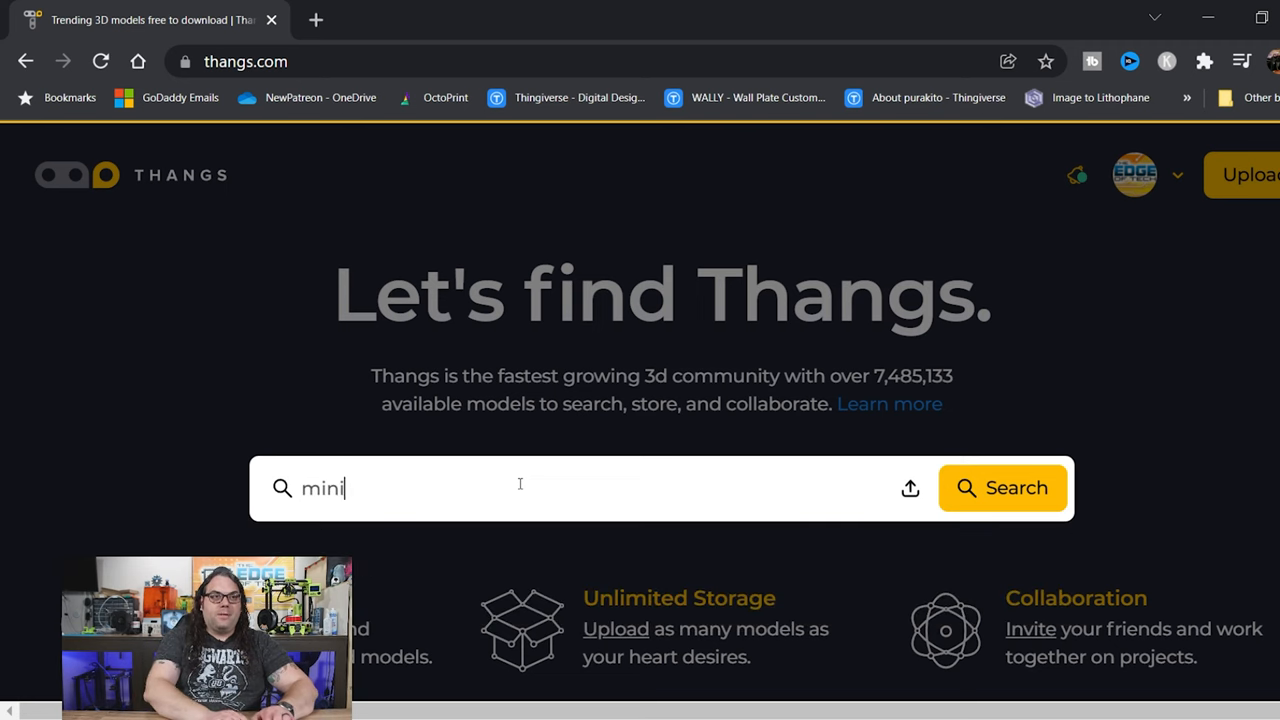
type("jim")
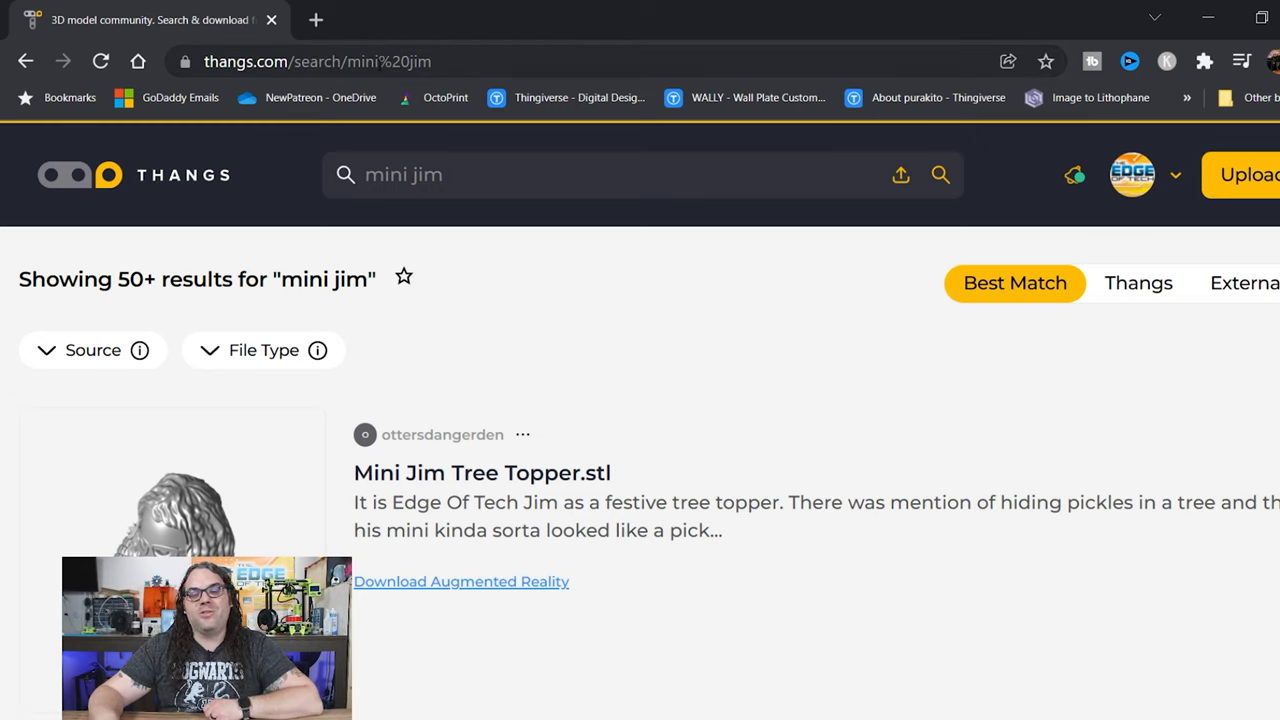
mouse_move(464, 369)
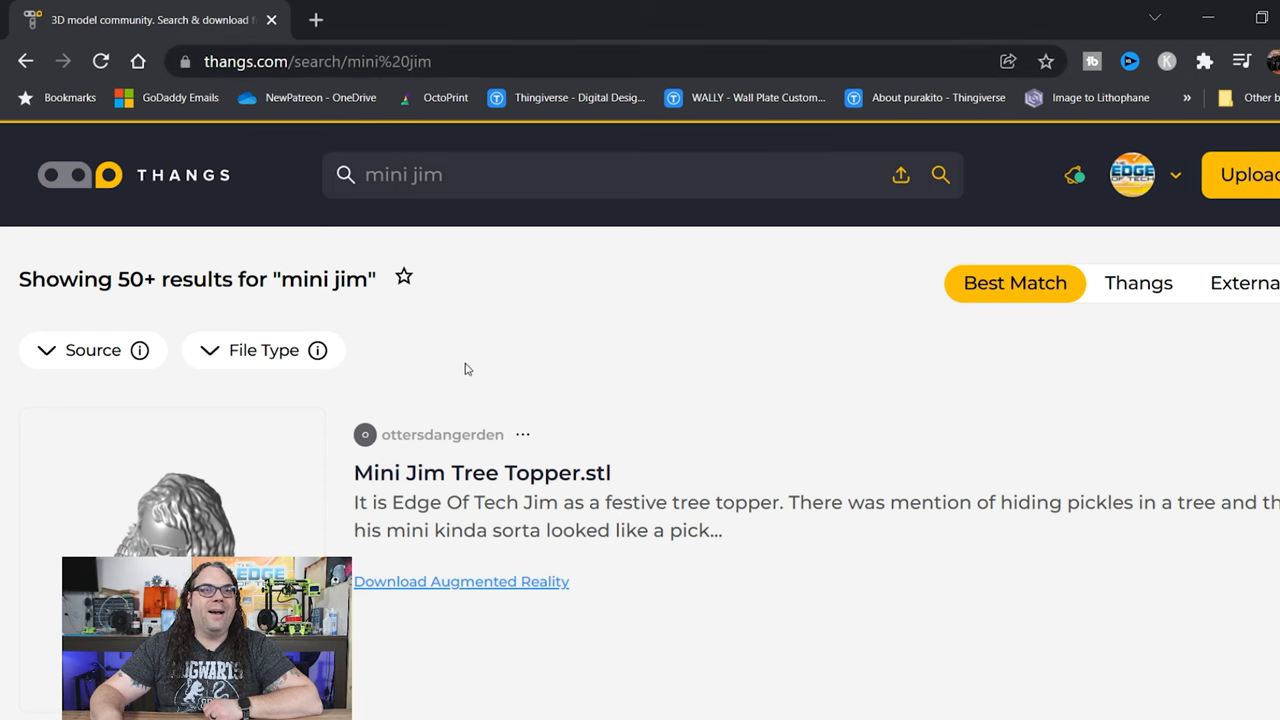
scroll("down", 3)
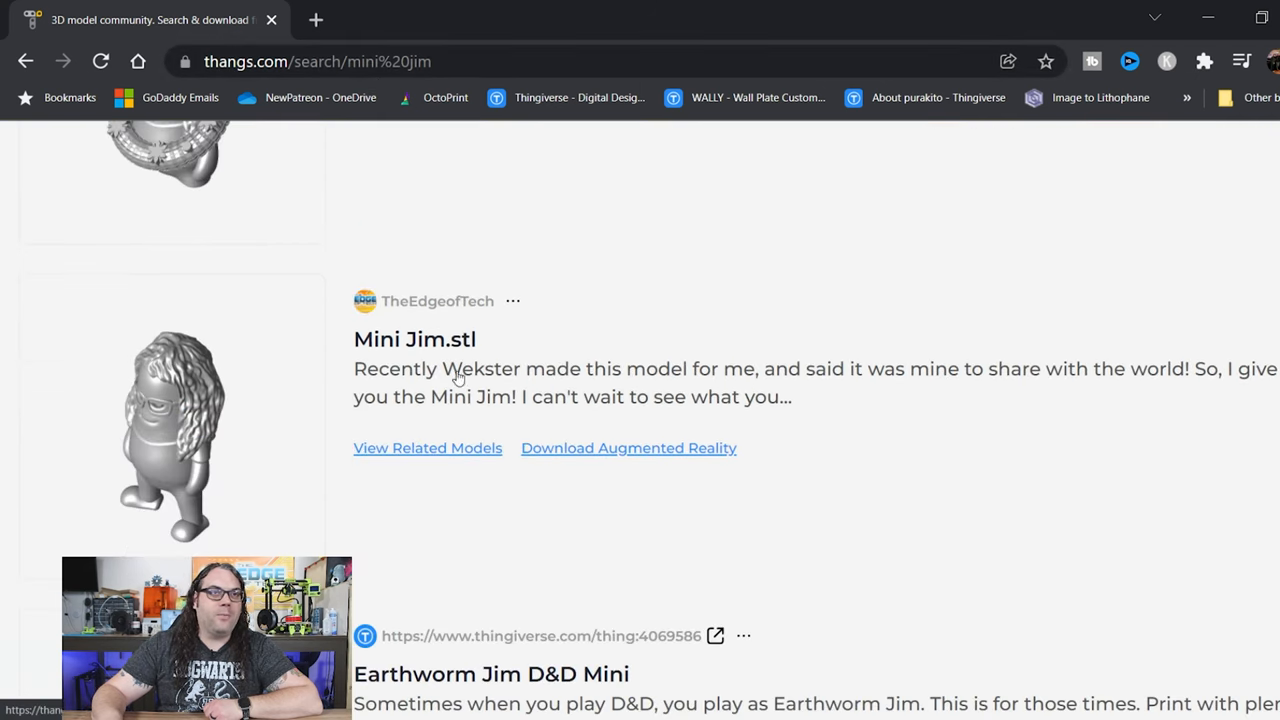
scroll("down", 3)
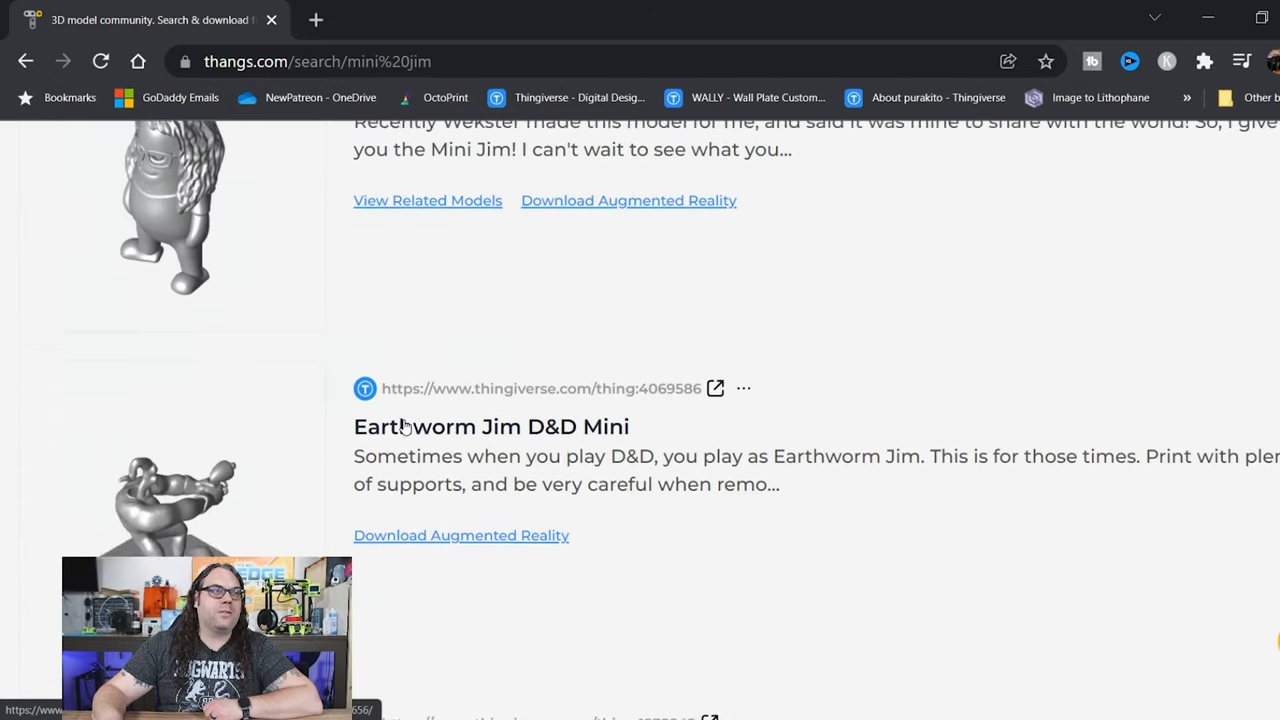
scroll("up", 3)
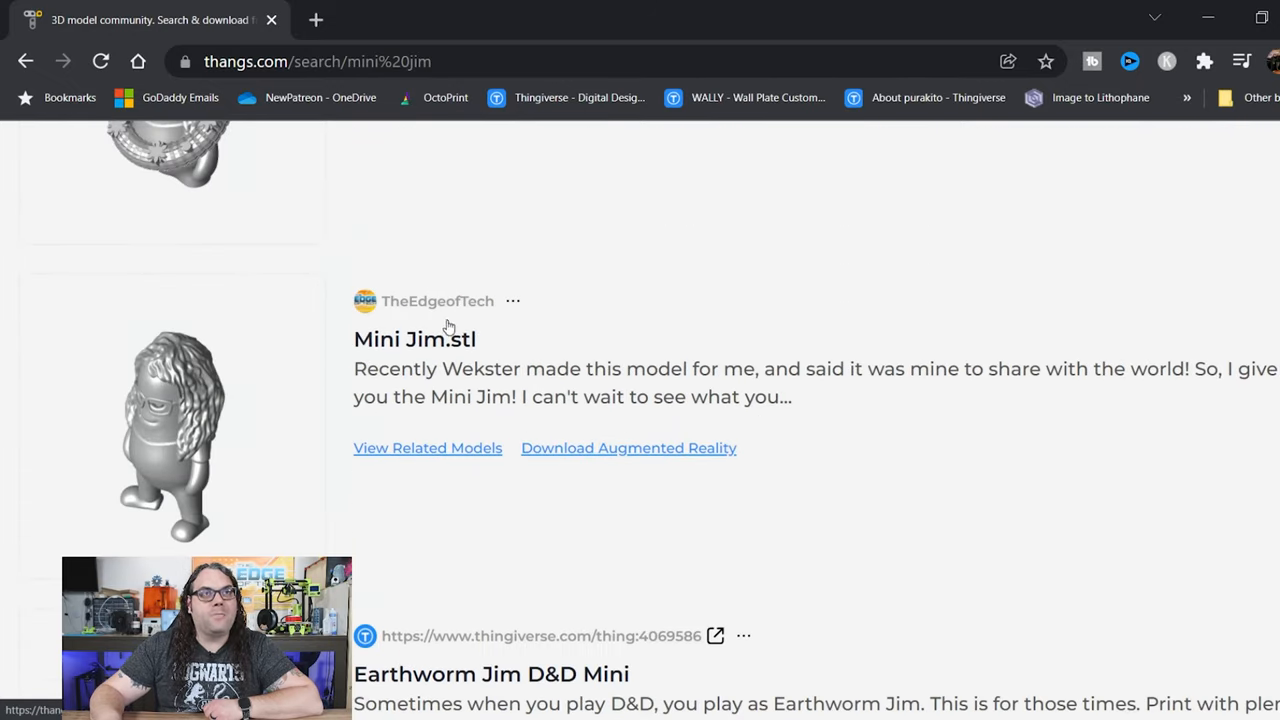
left_click(414, 339)
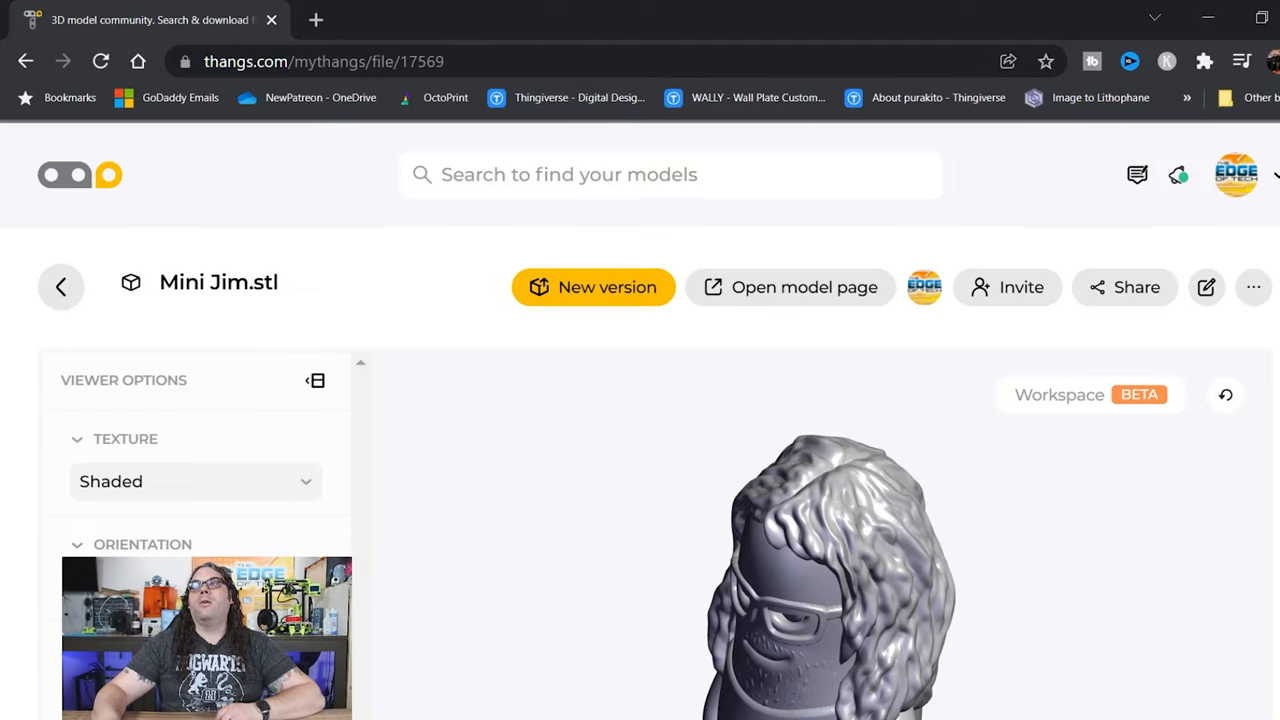
Download Mini Jim.stl from its Thangs page and orbit the 3D preview.
scroll("down", 3)
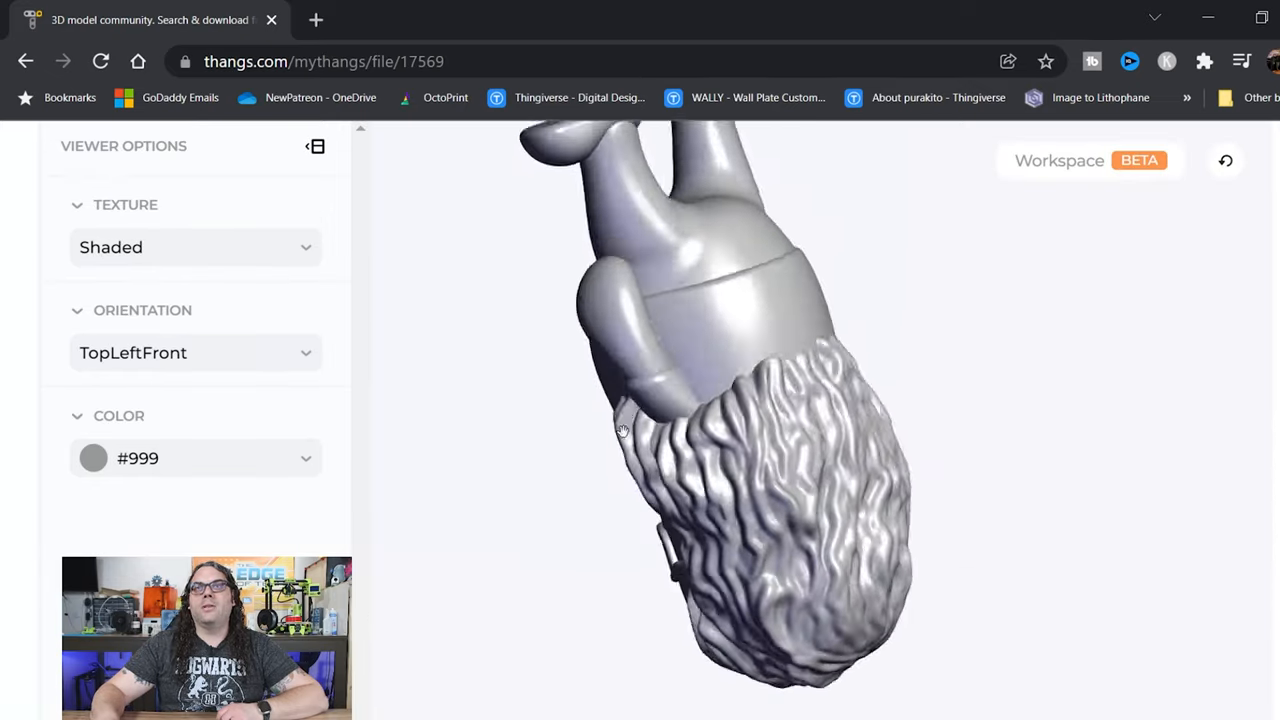
scroll("down", 3)
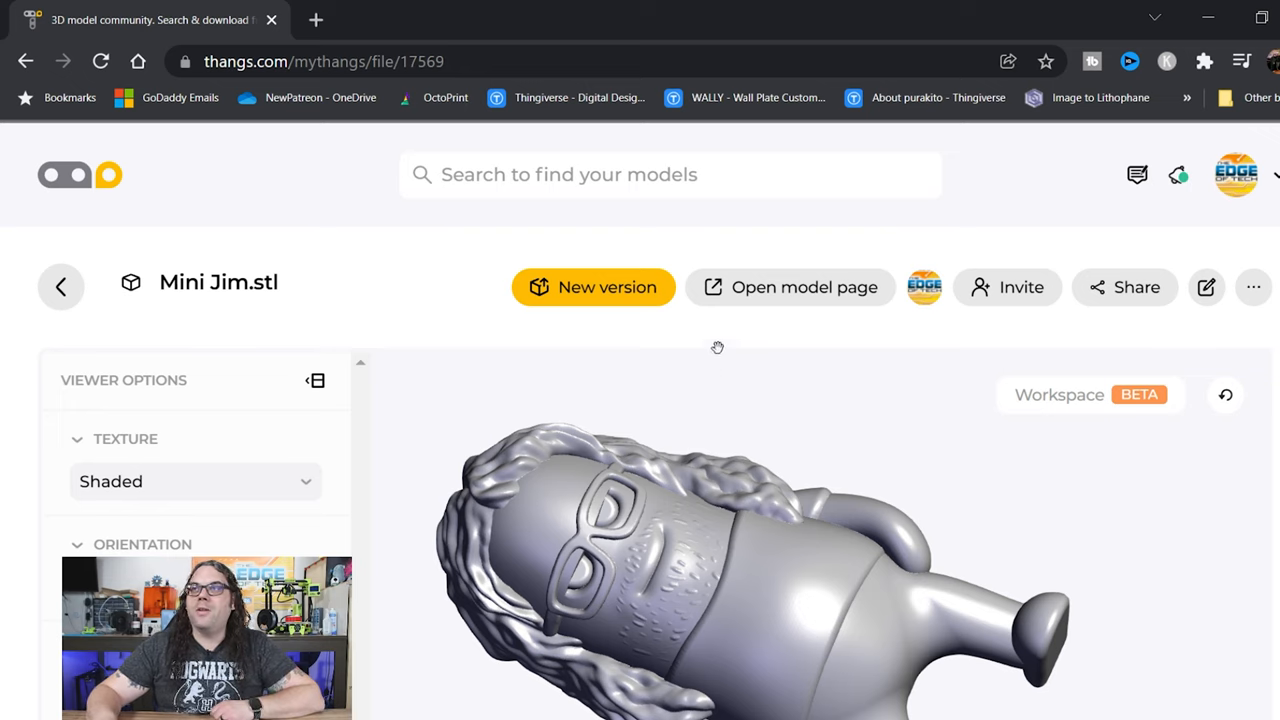
left_click(1253, 287)
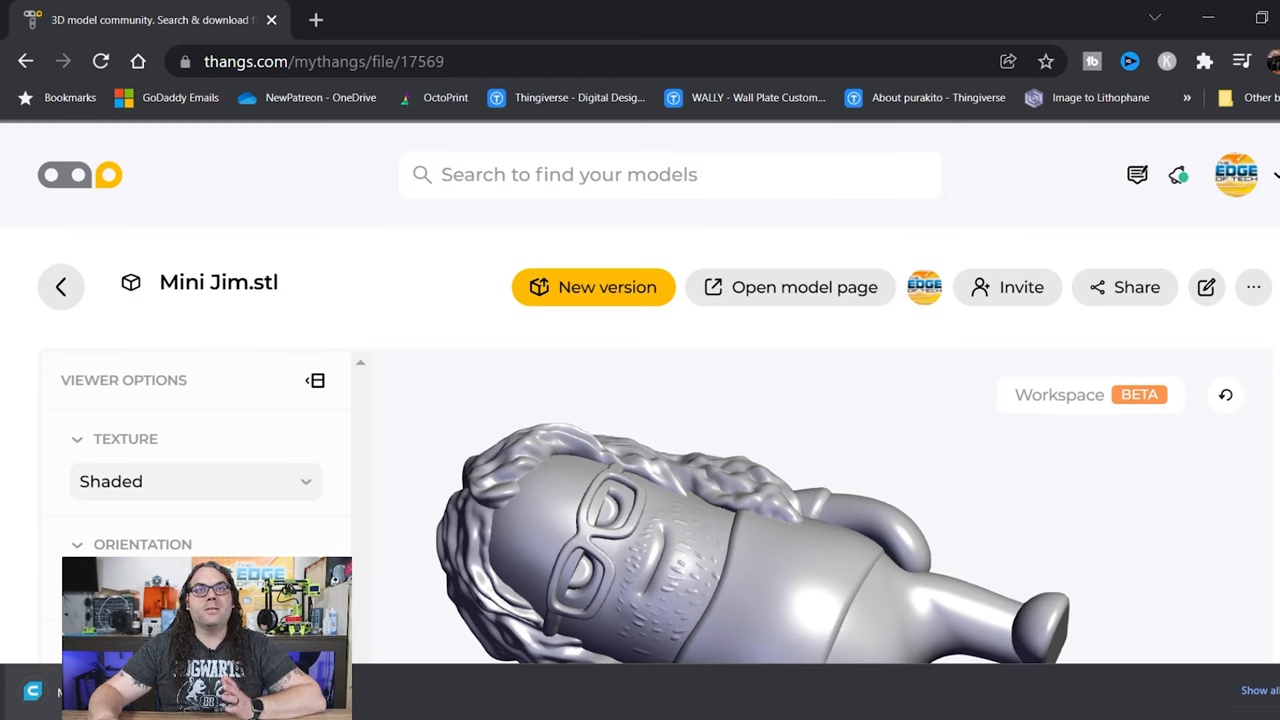
left_click_drag(760, 540, 824, 575)
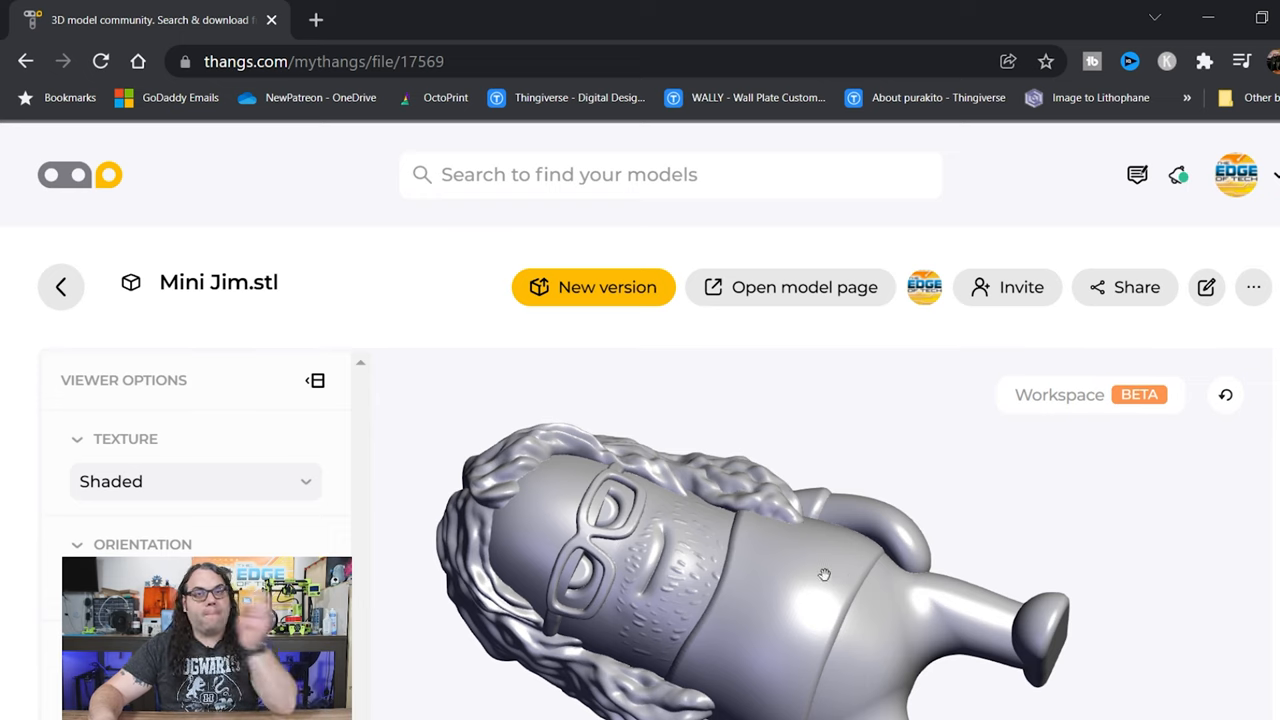
mouse_move(818, 580)
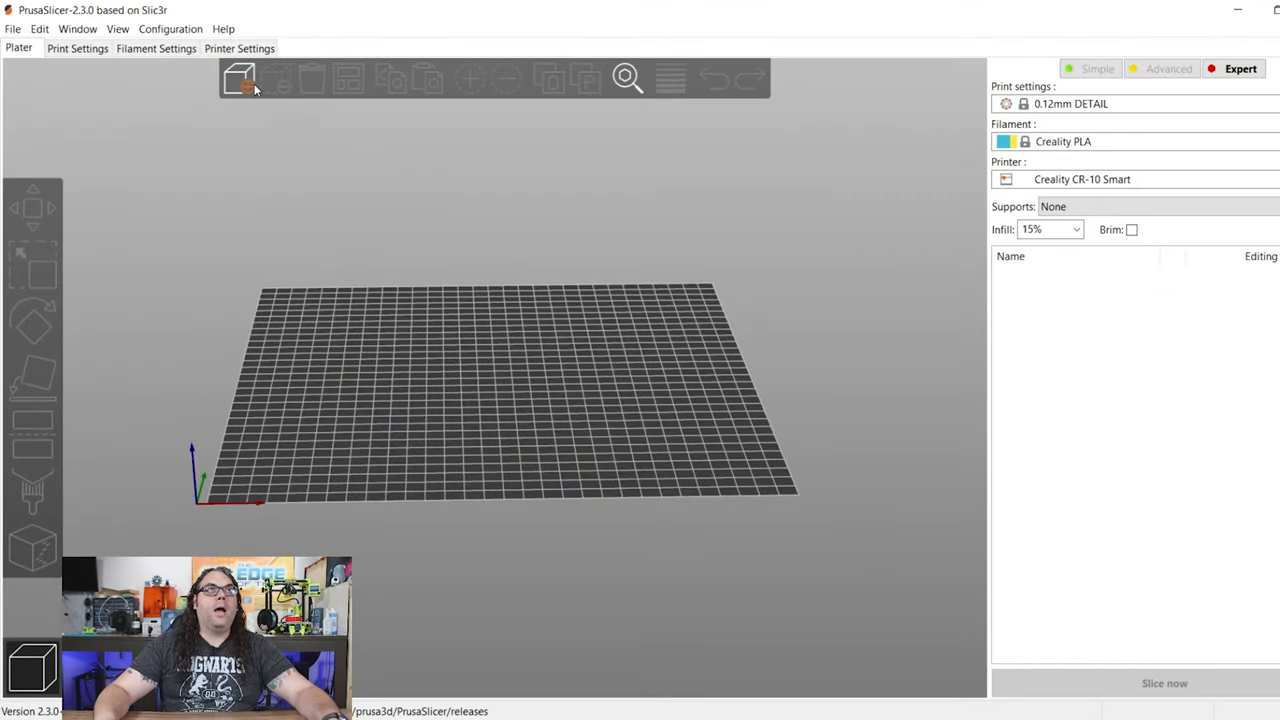
Import Mini Jim.stl from Downloads onto the PrusaSlicer build plate.
left_click(240, 79)
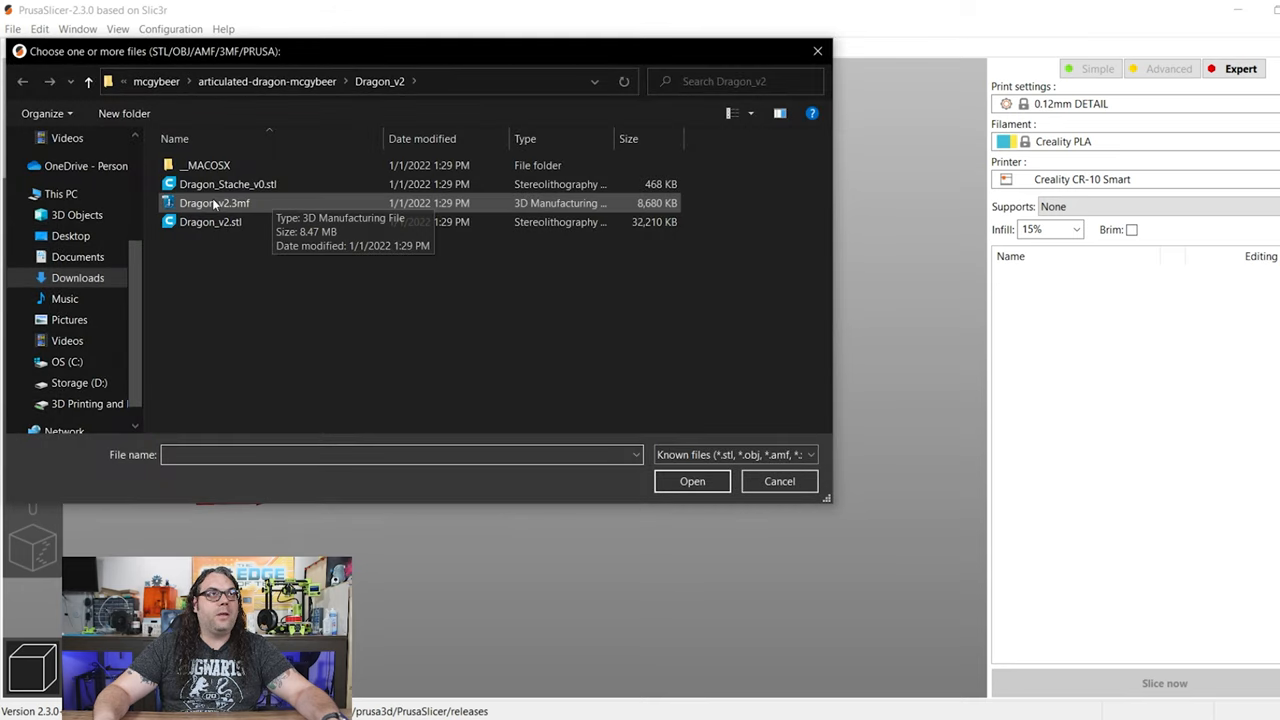
left_click(77, 277)
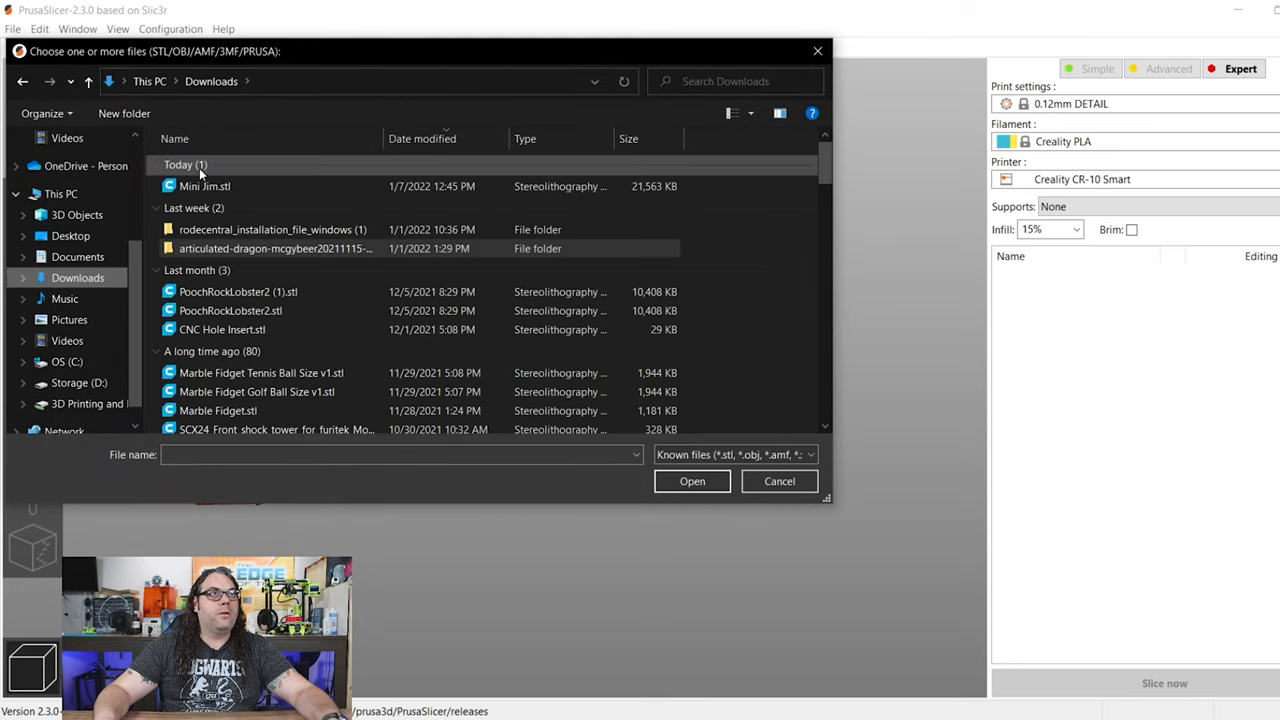
double_click(204, 186)
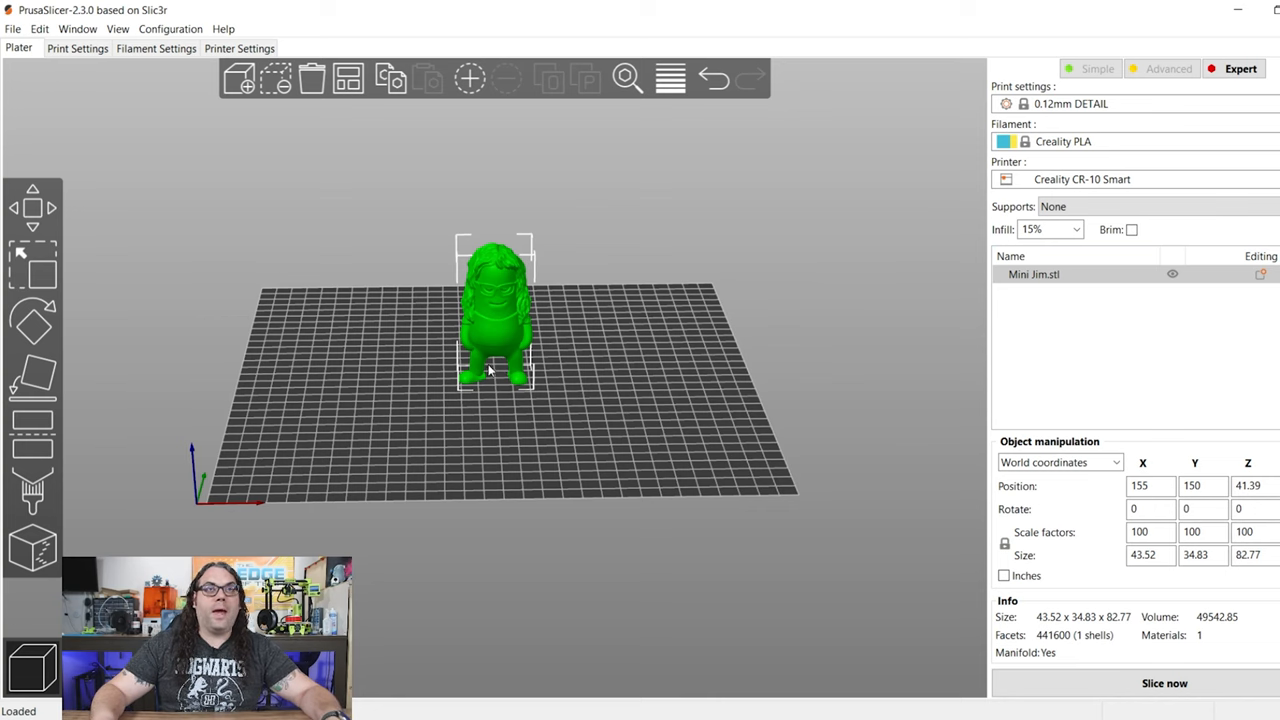
left_click_drag(490, 370, 540, 400)
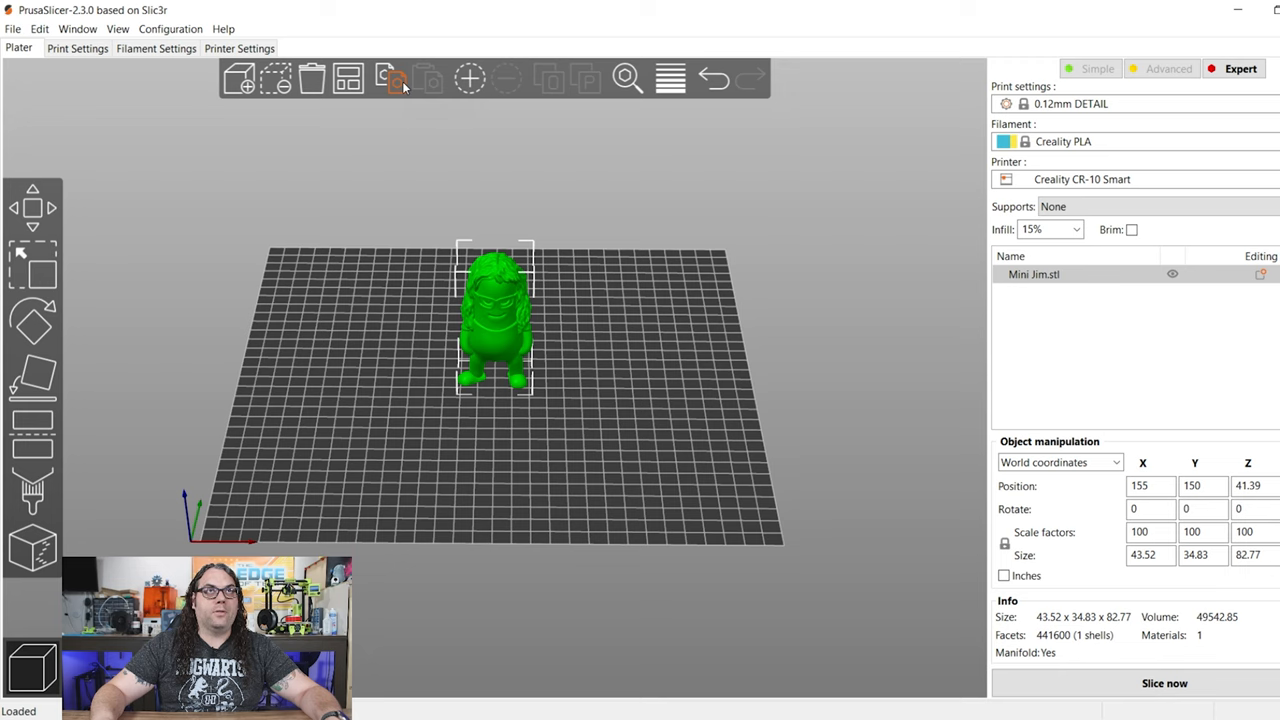
Arrange the model and review Infill settings, keeping Grid fill at 15% density.
left_click(348, 78)
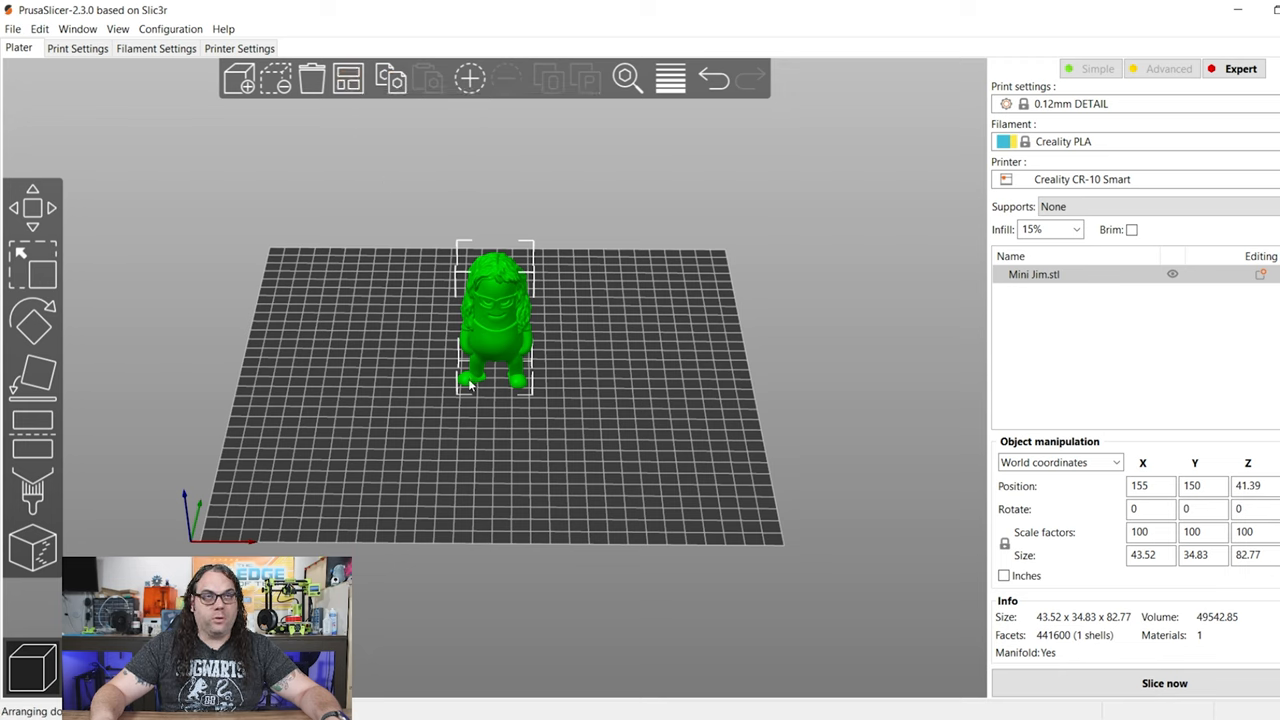
mouse_move(898, 417)
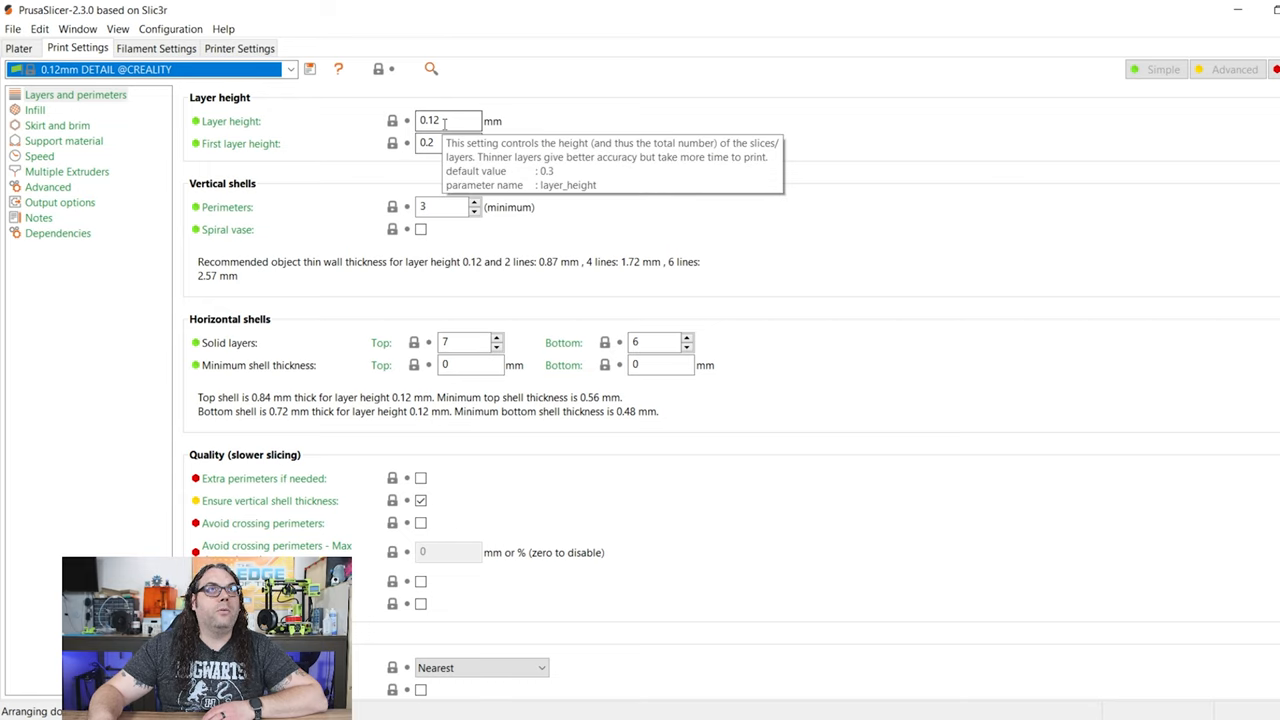
mouse_move(471, 394)
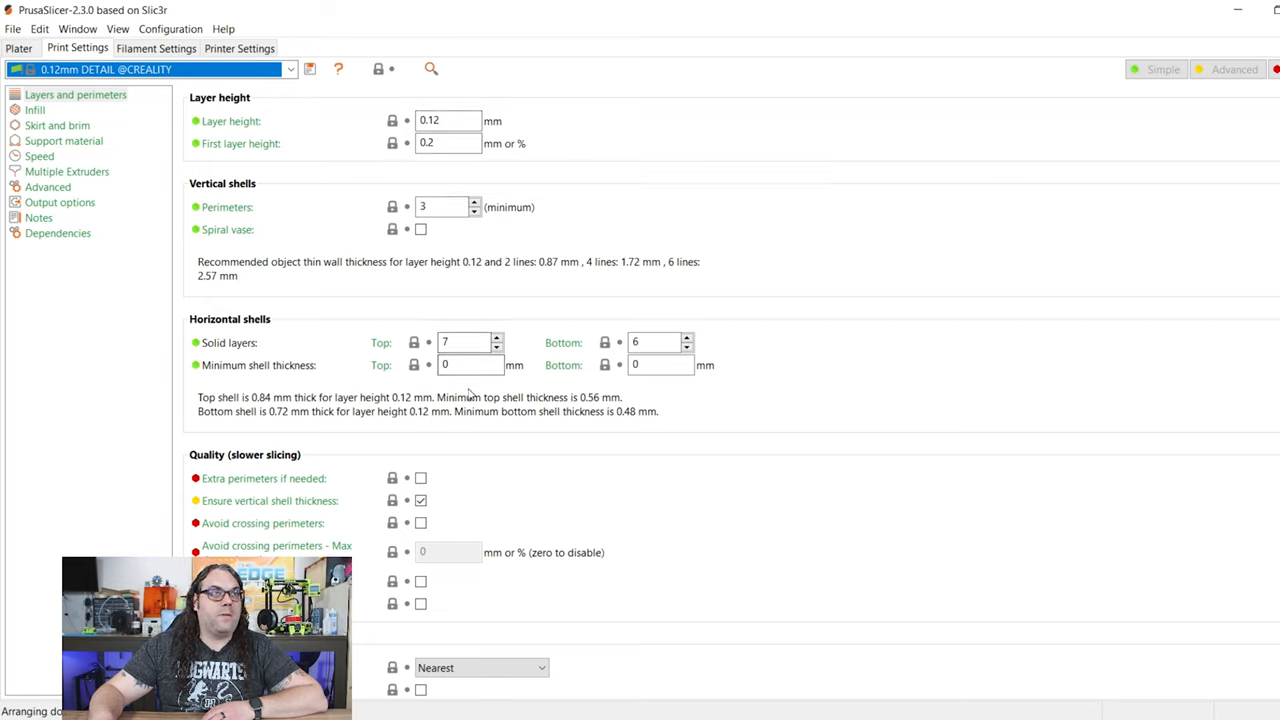
mouse_move(440, 207)
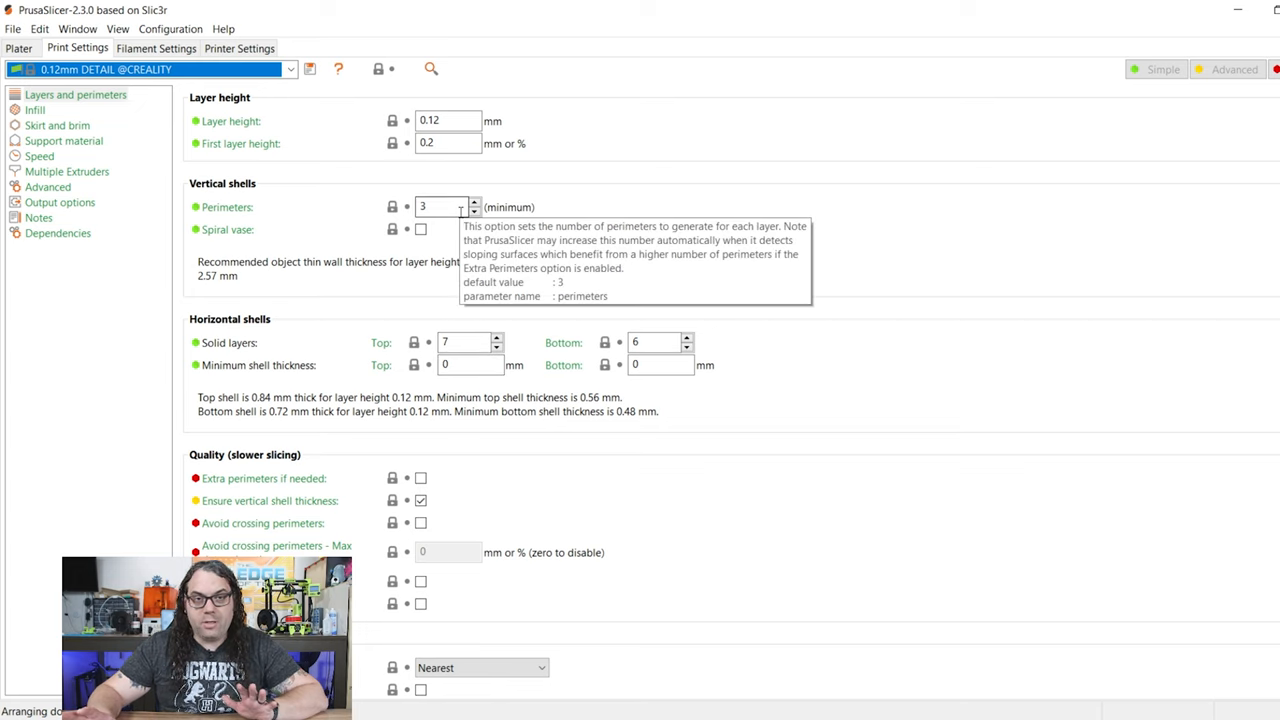
mouse_move(294, 283)
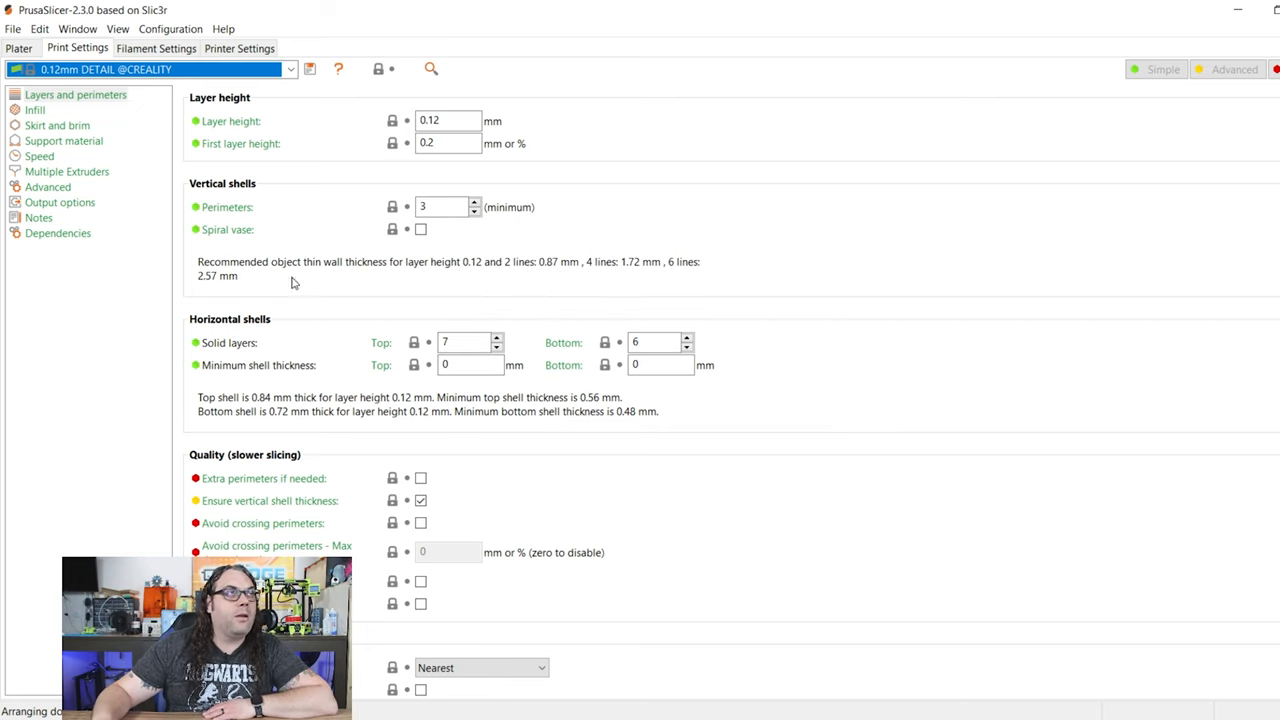
left_click(35, 109)
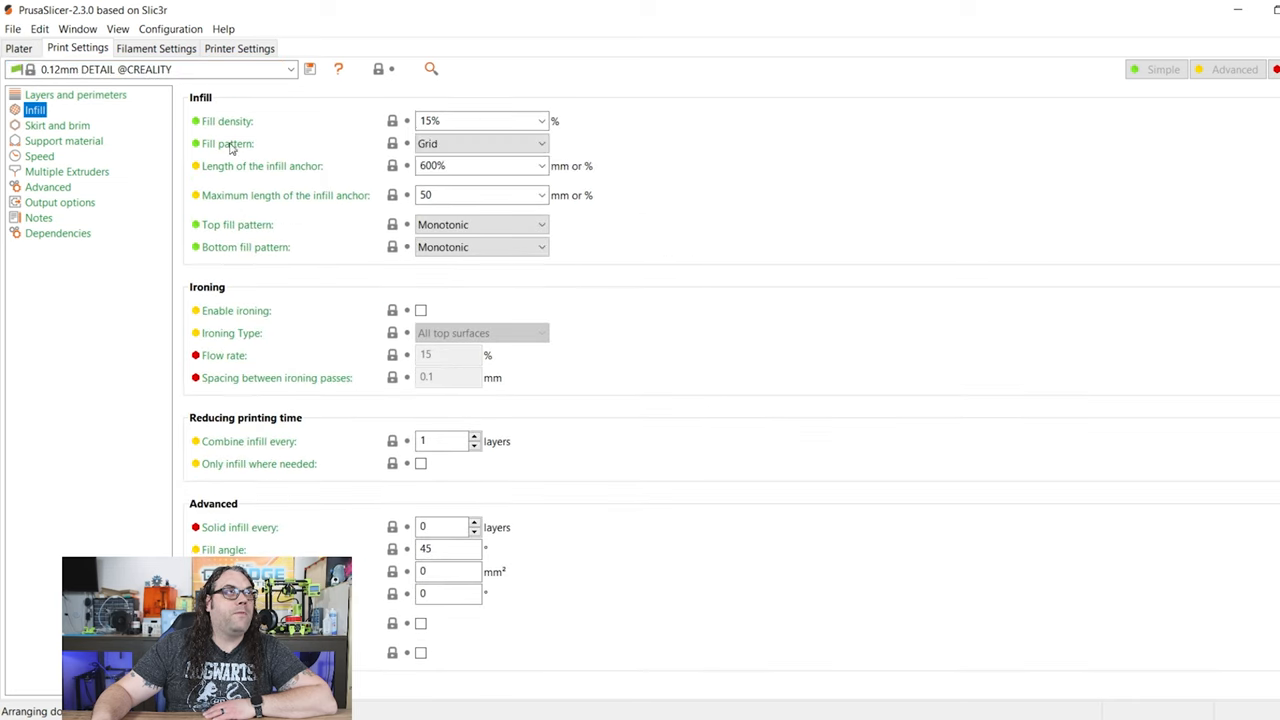
mouse_move(481, 143)
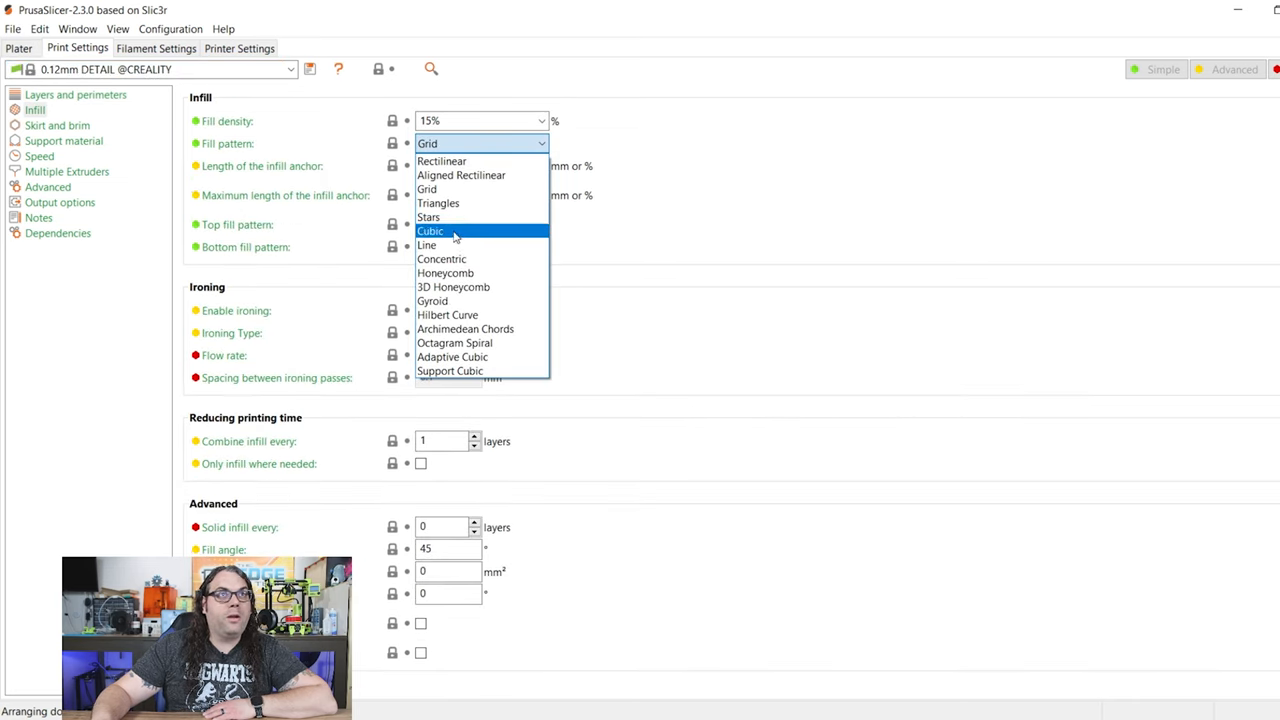
mouse_move(450, 245)
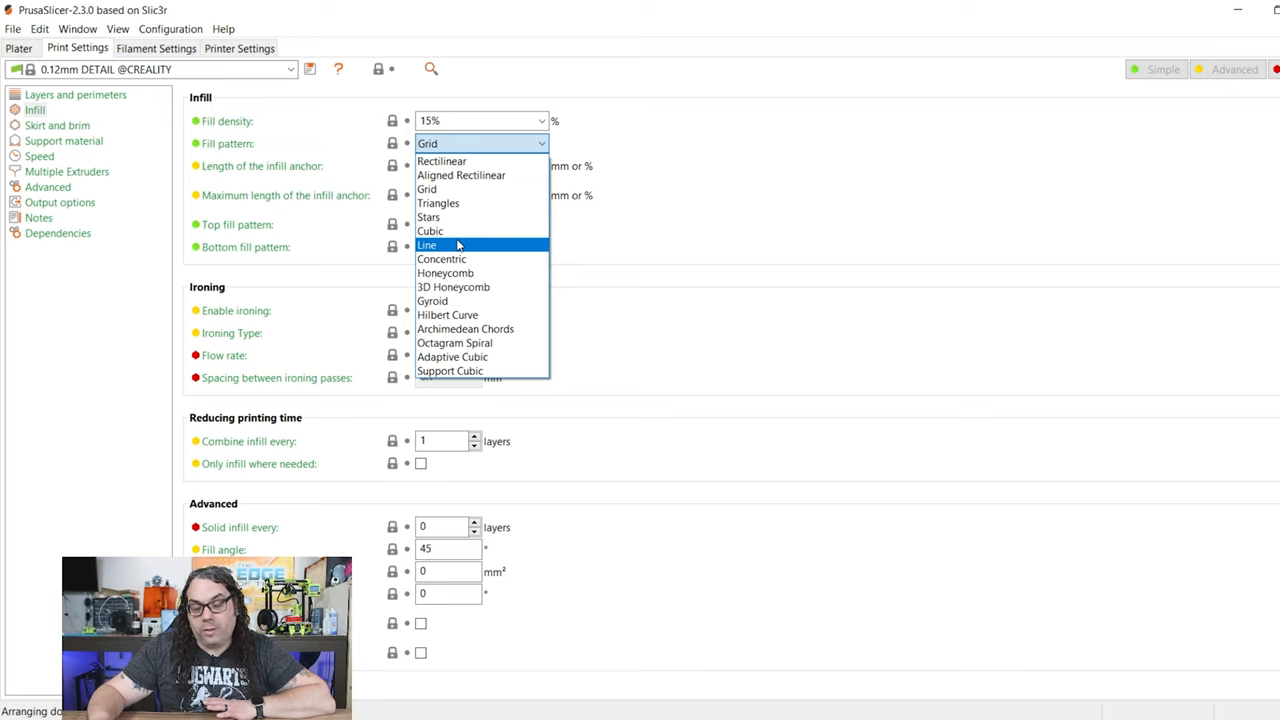
mouse_move(463, 190)
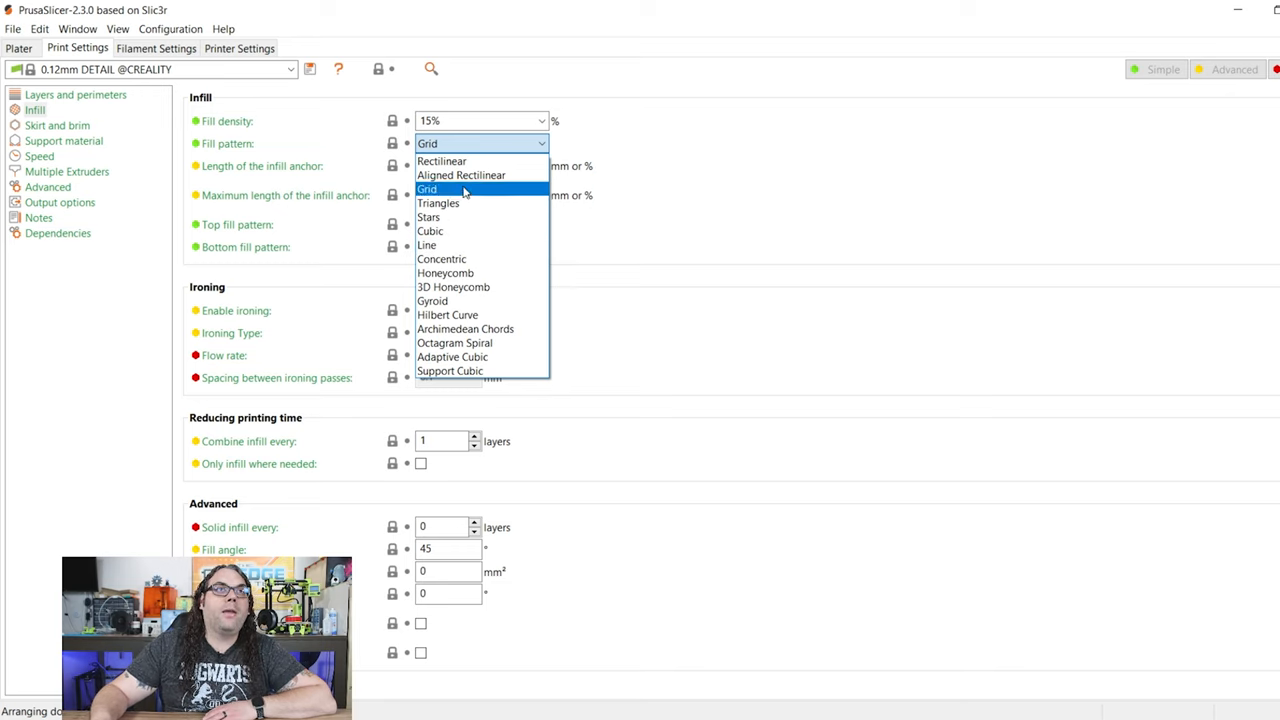
left_click(427, 189)
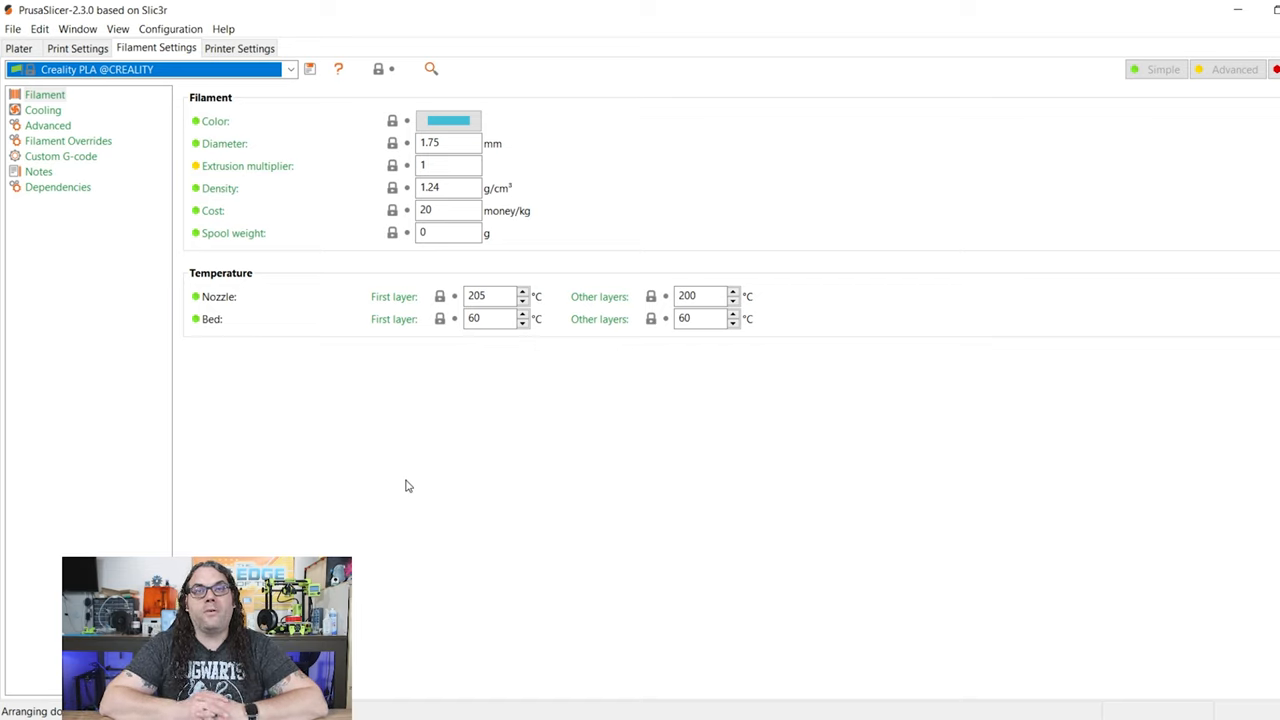
mouse_move(430, 400)
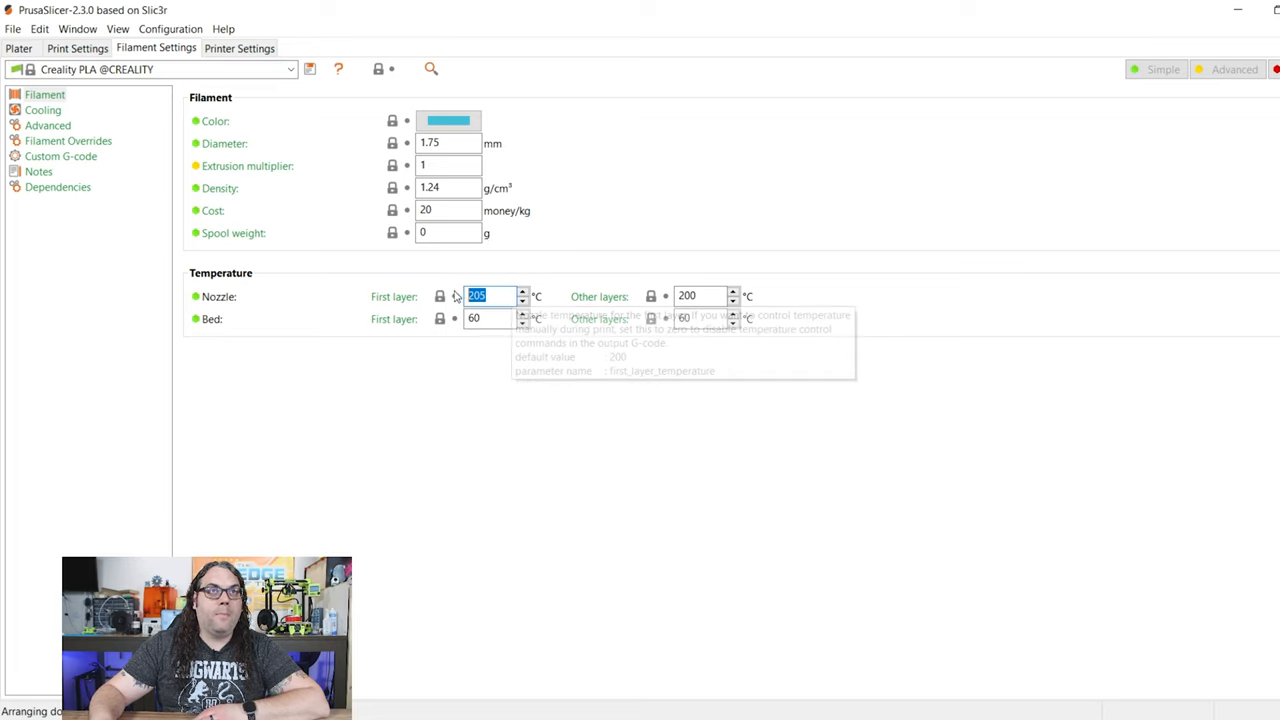
Enter 220 °C as first-layer and other-layer nozzle temperature, then return to the plater.
type("220")
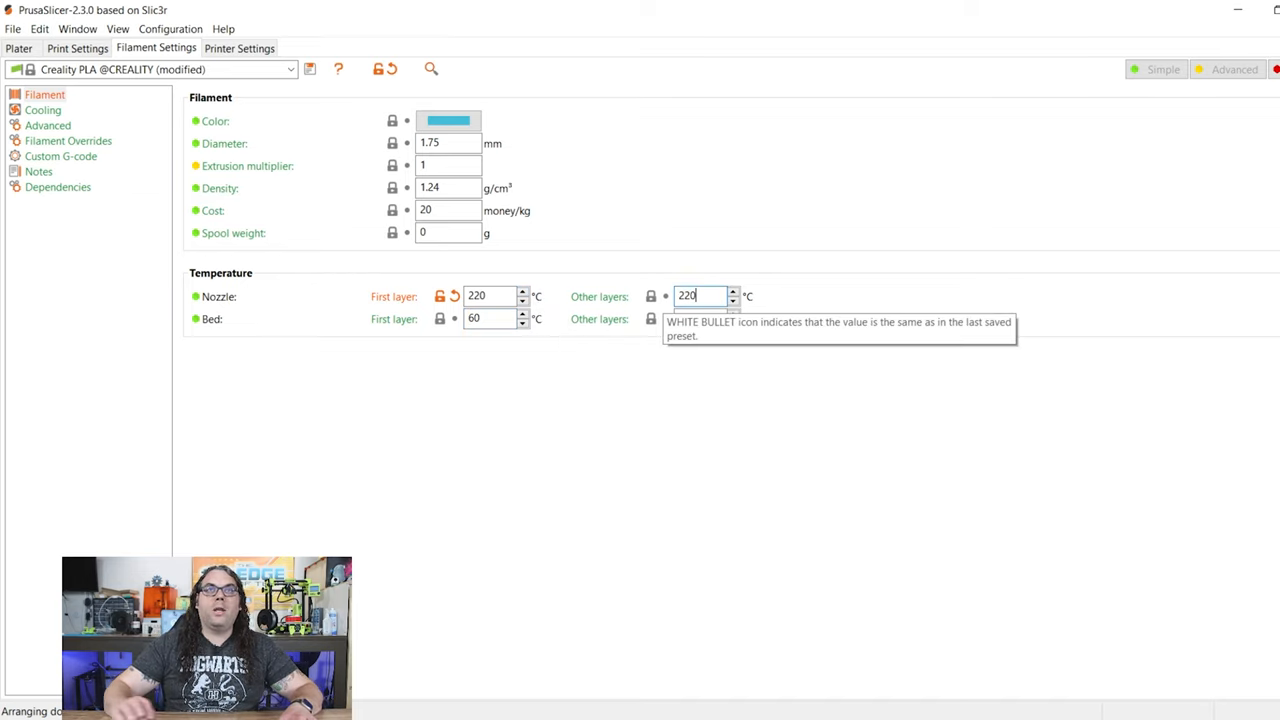
mouse_move(716, 391)
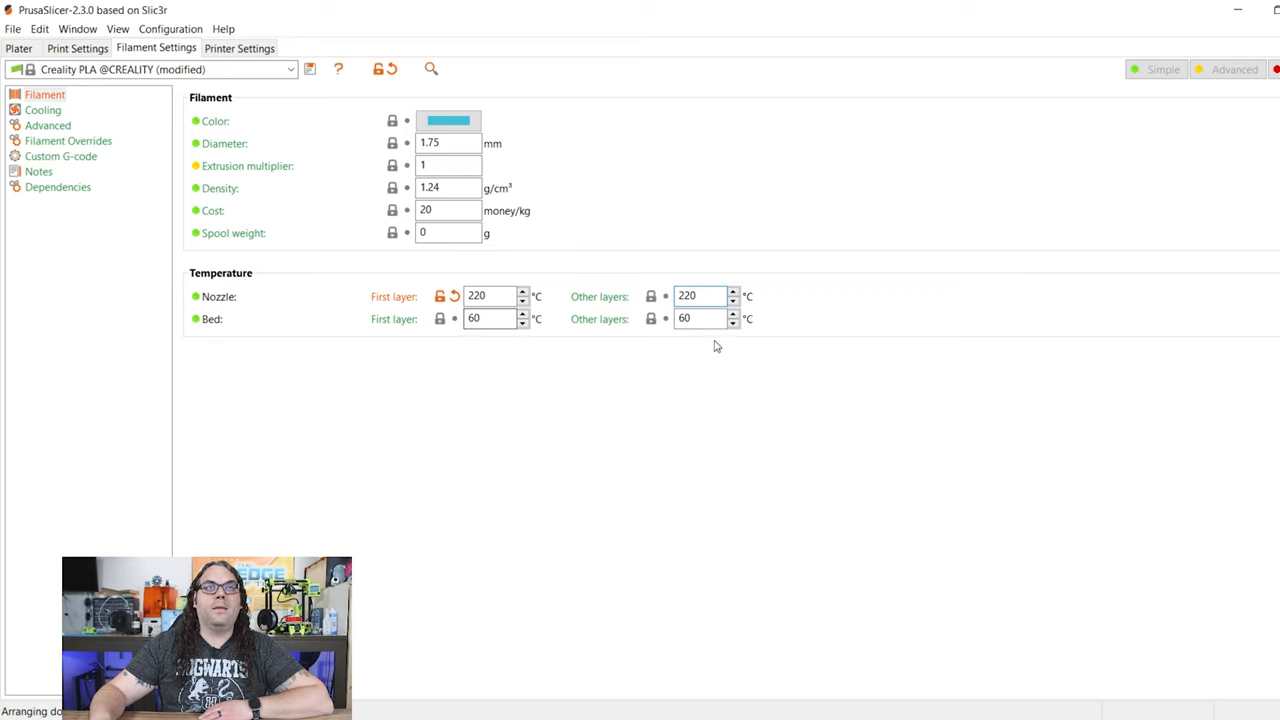
left_click(700, 295)
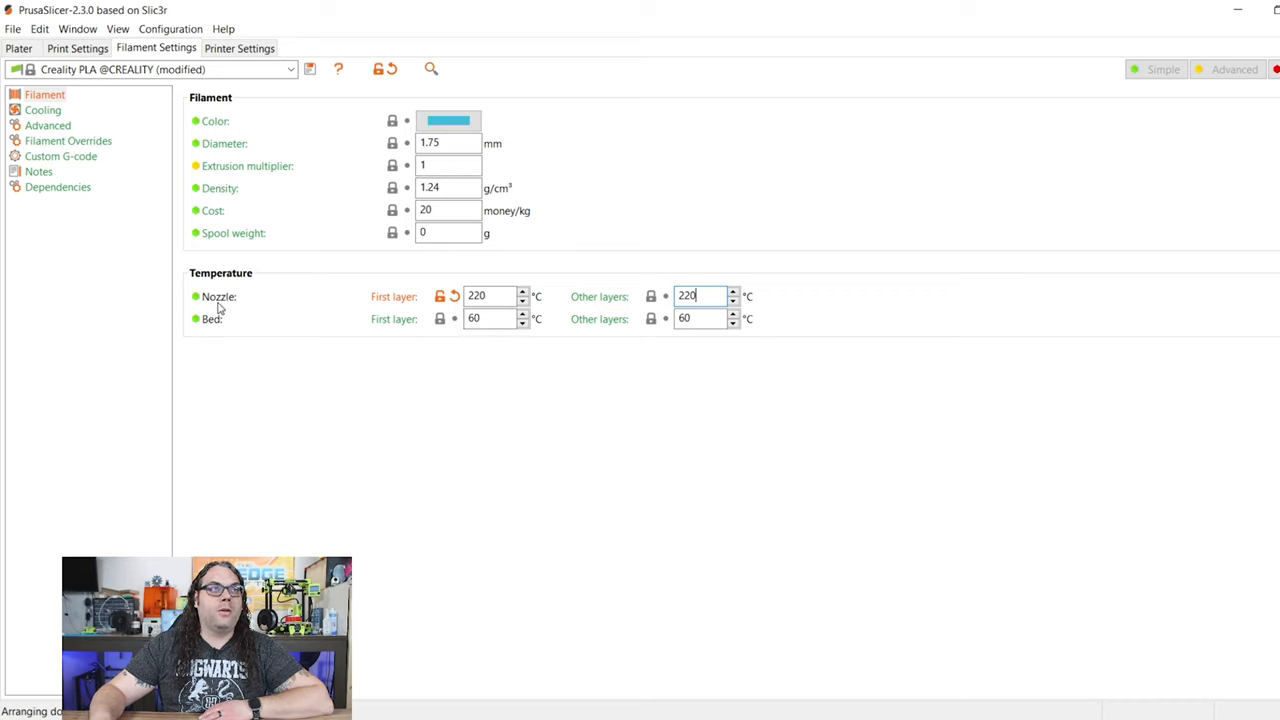
mouse_move(383, 340)
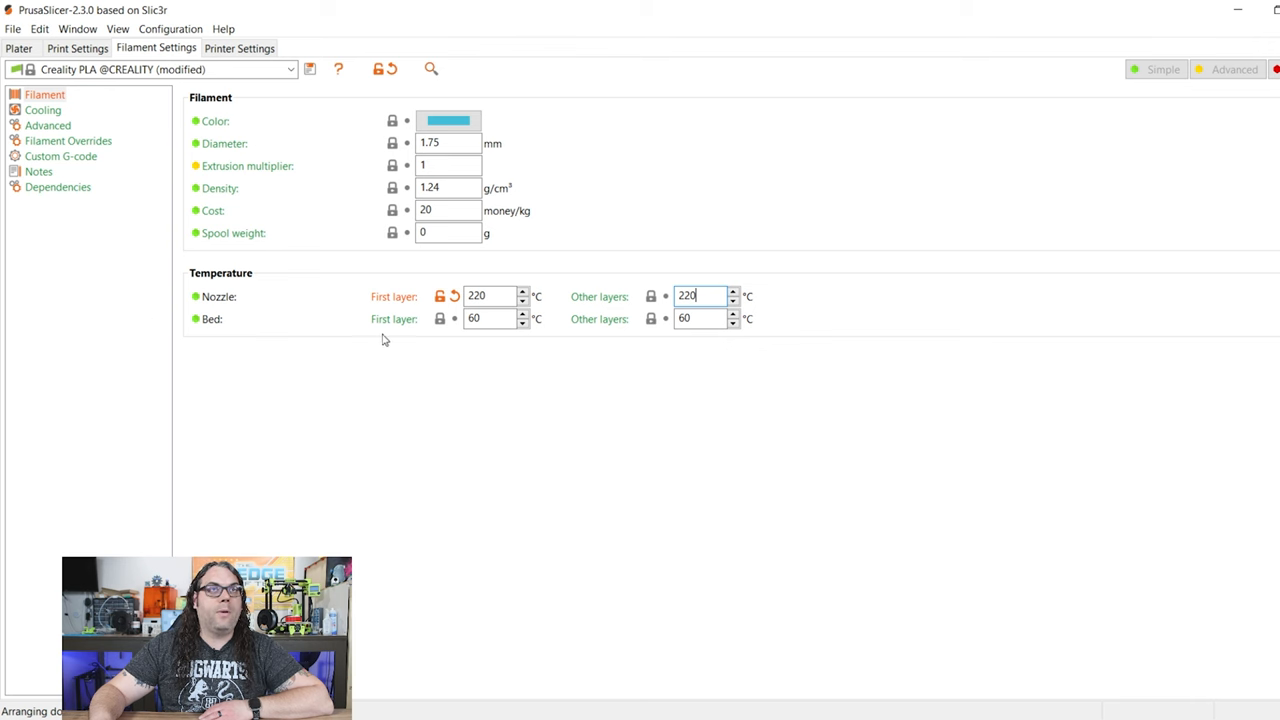
left_click(18, 48)
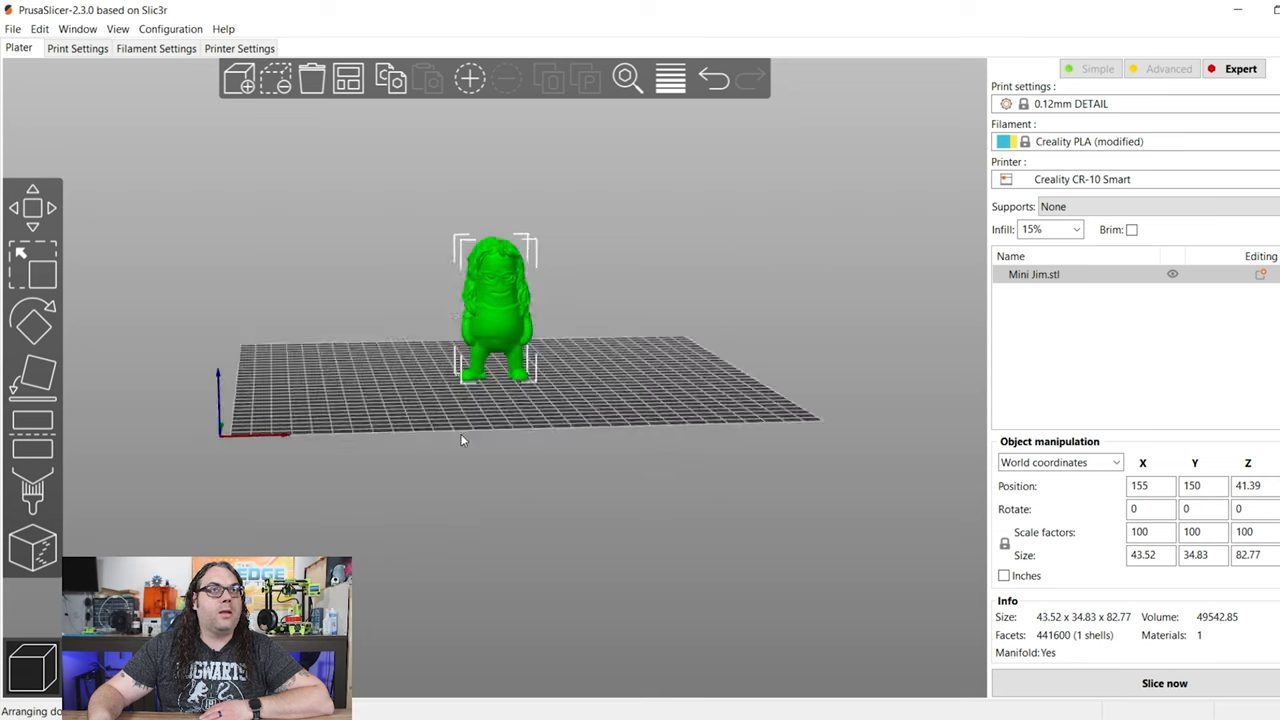
Tilt the view and slice Mini Jim, giving a 4h37m print estimate.
left_click_drag(500, 380, 490, 460)
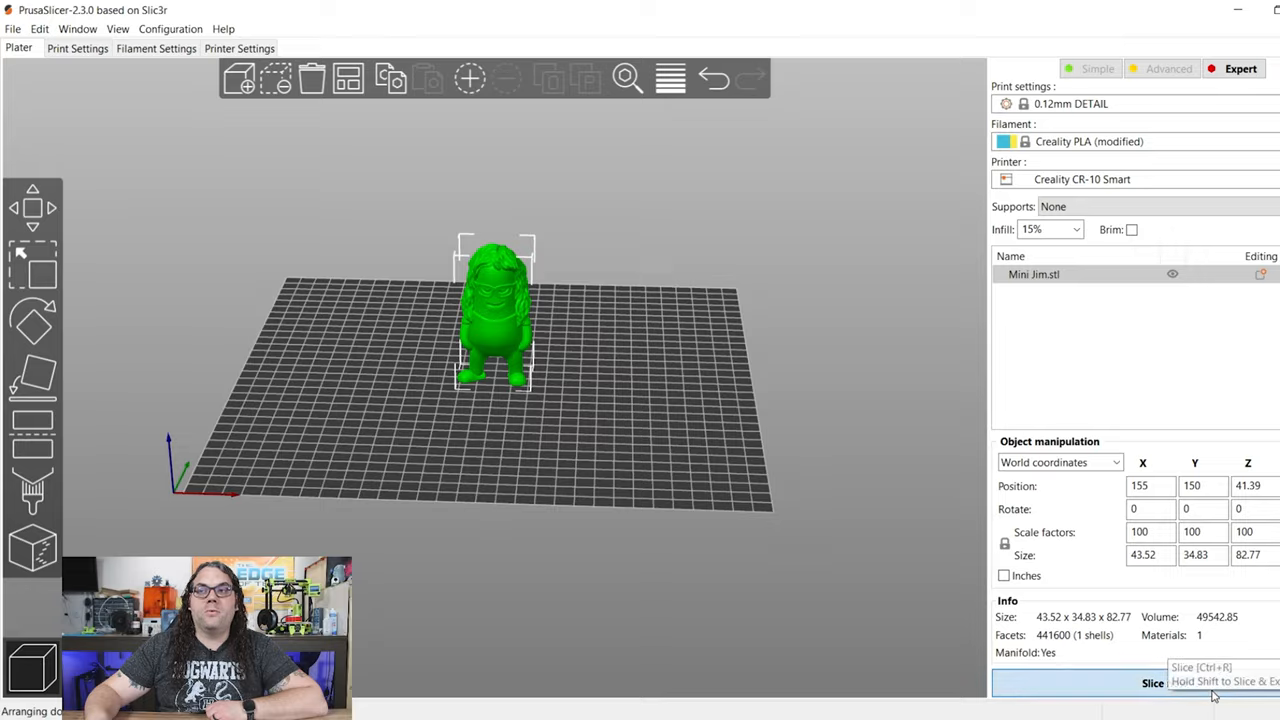
left_click(1152, 682)
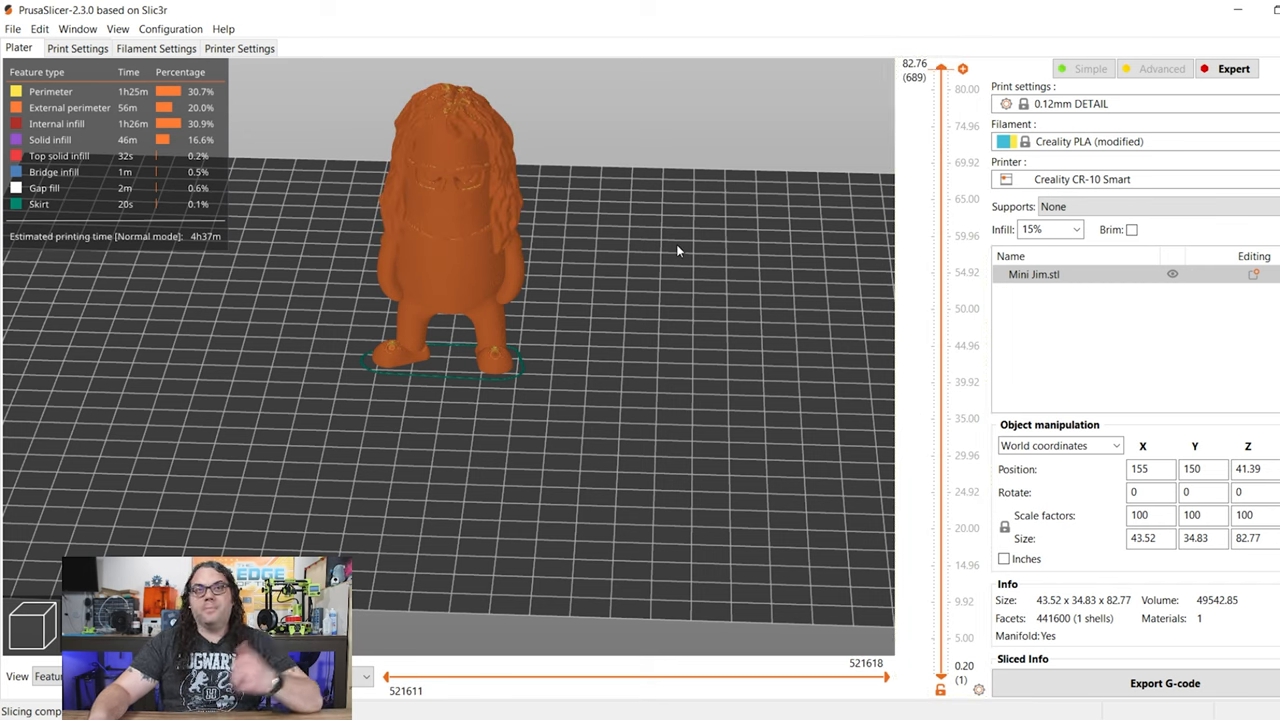
mouse_move(871, 561)
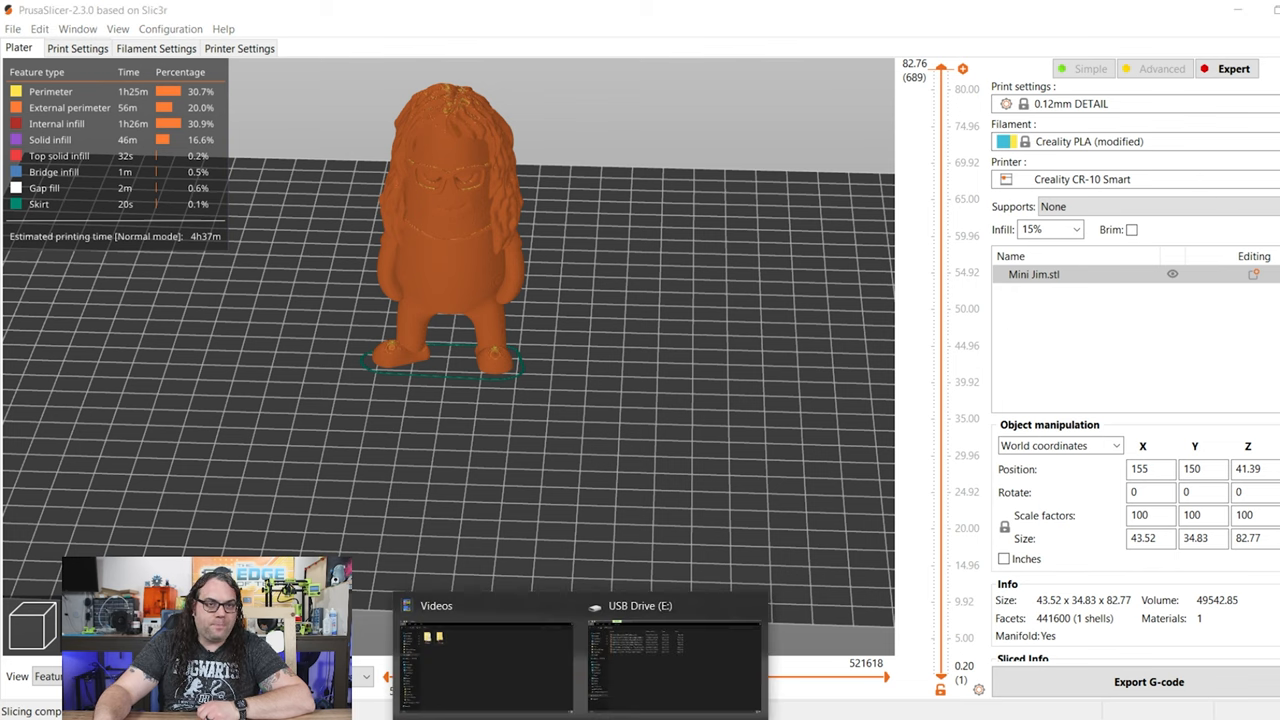
left_click(674, 605)
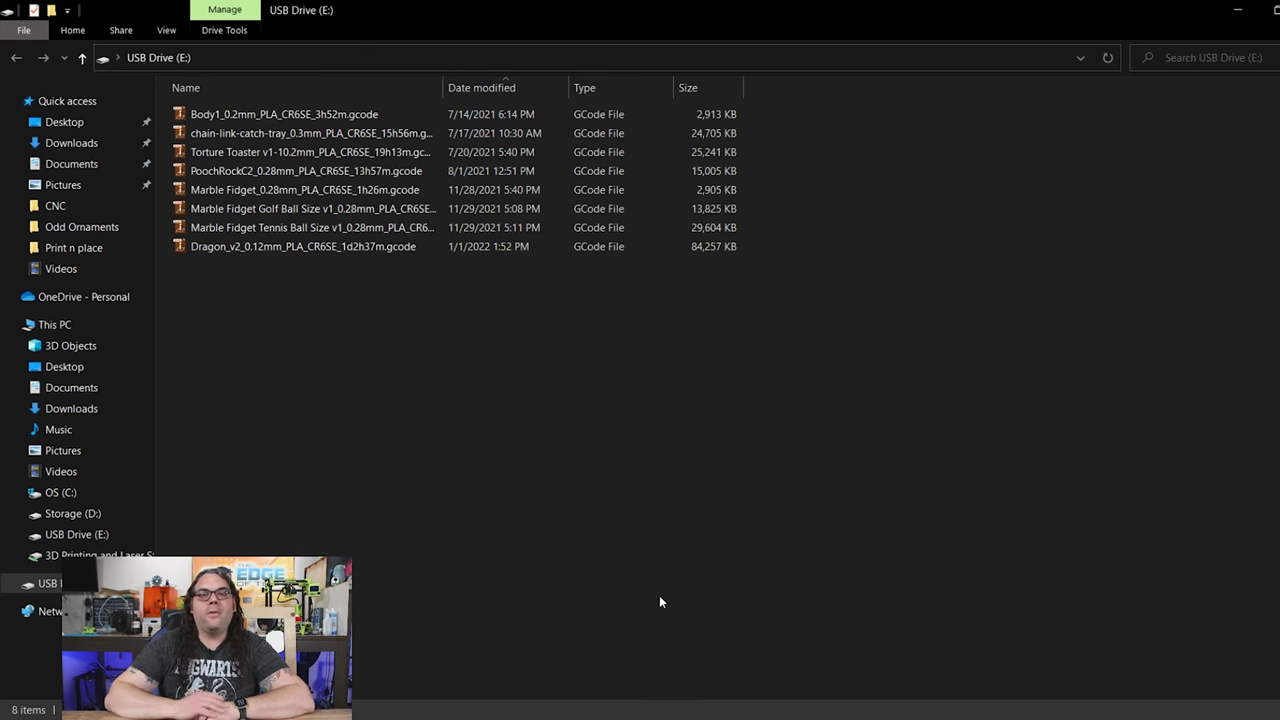
mouse_move(550, 562)
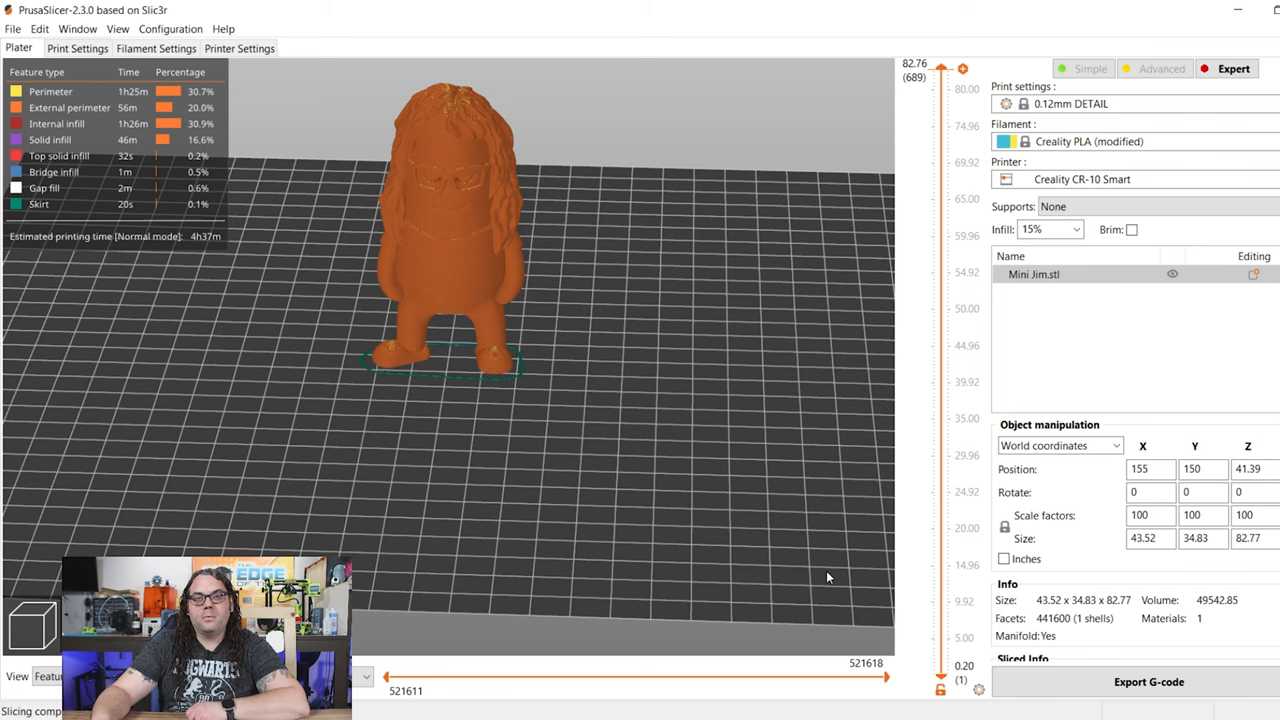
mouse_move(818, 568)
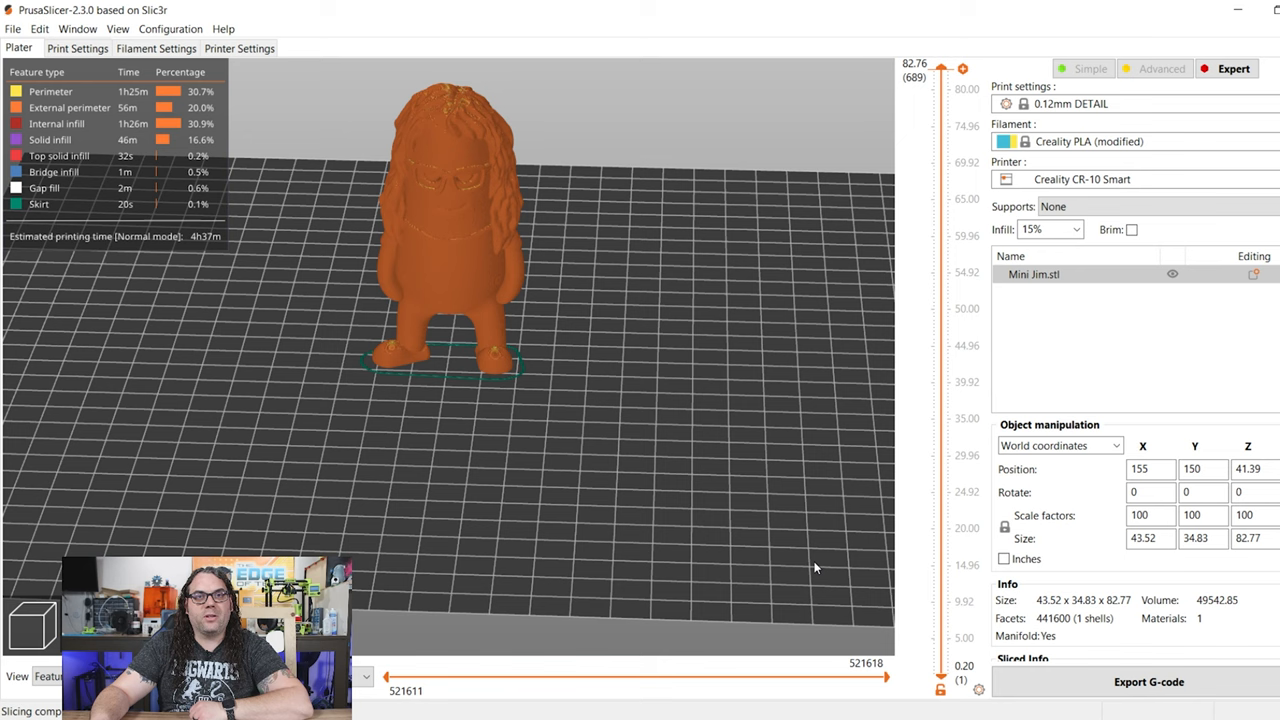
mouse_move(959, 603)
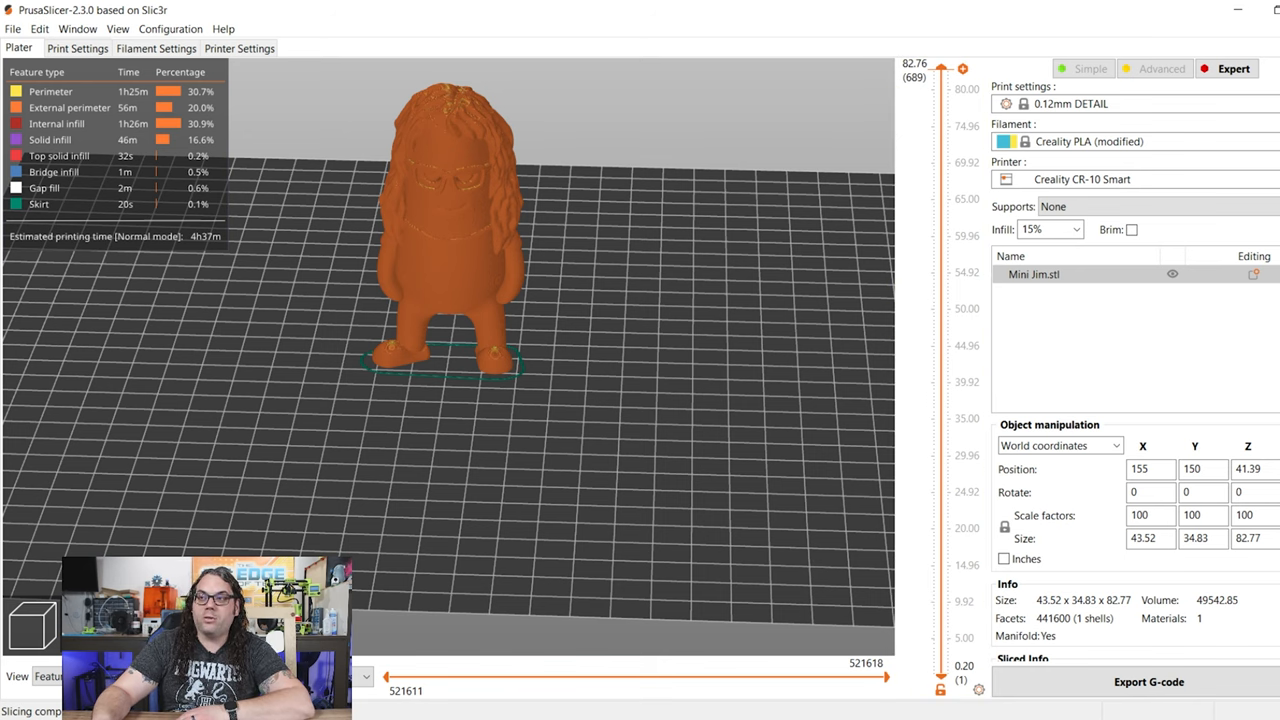
Export Mini Jim_0.12mm_PLA_CR6SE_4h37m.gcode to USB Drive (E:).
left_click(1148, 681)
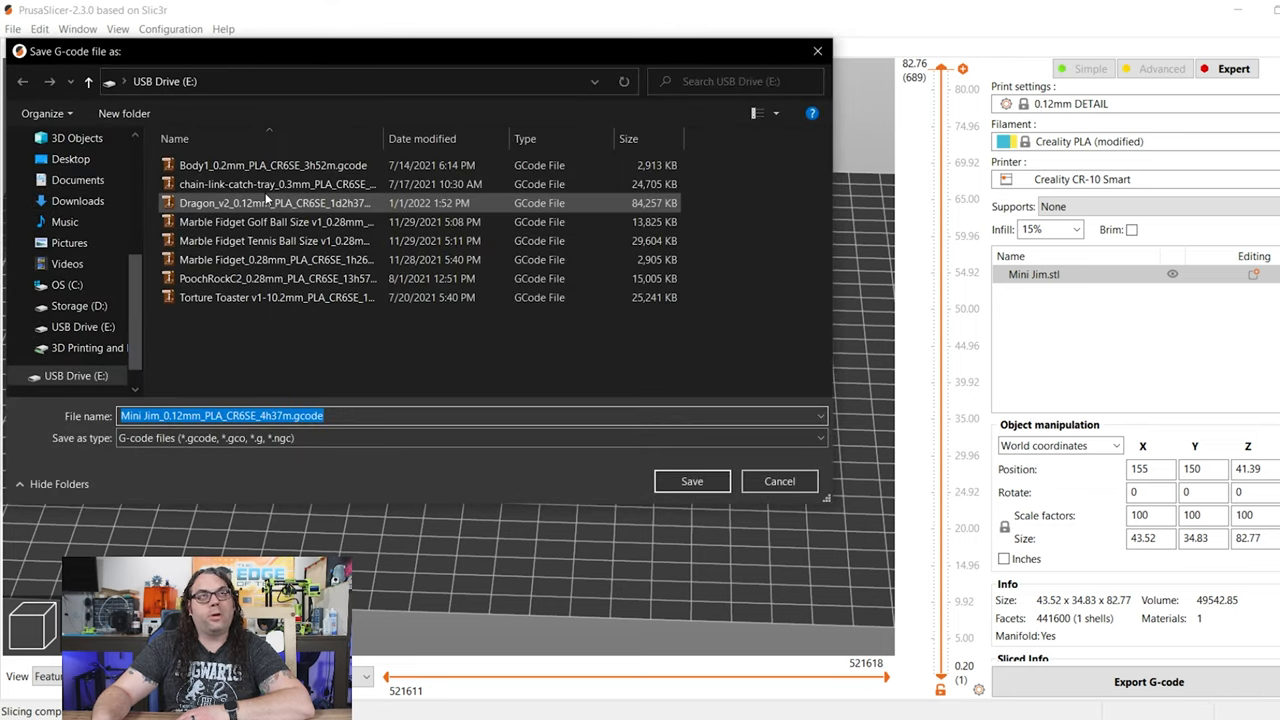
mouse_move(270, 202)
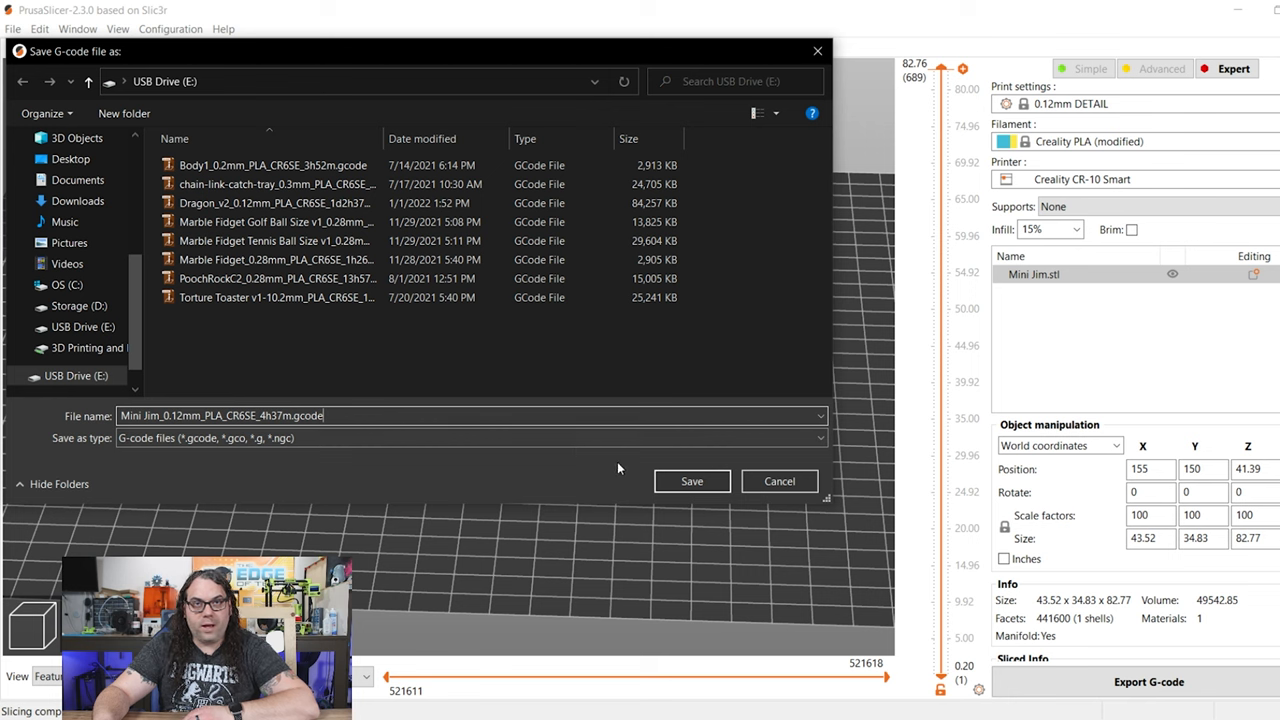
left_click(691, 481)
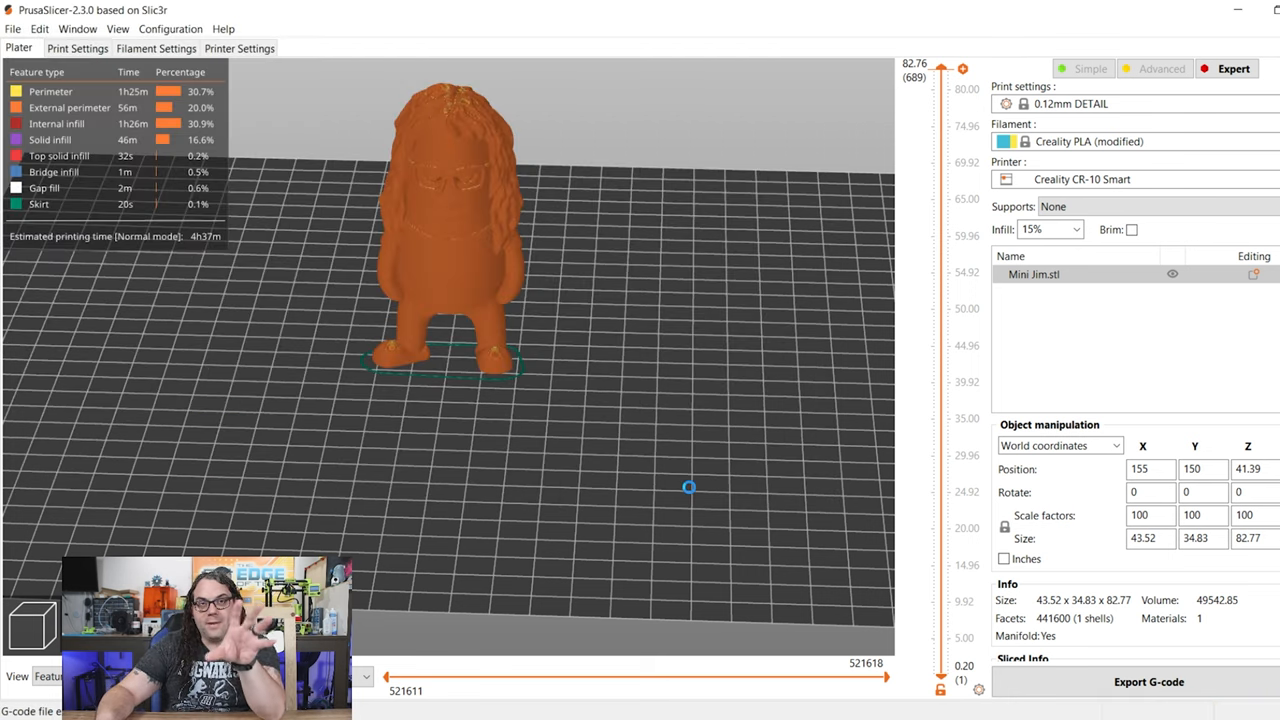
Eject USB Drive (E:) from the Exporting finished notification.
left_click(1148, 681)
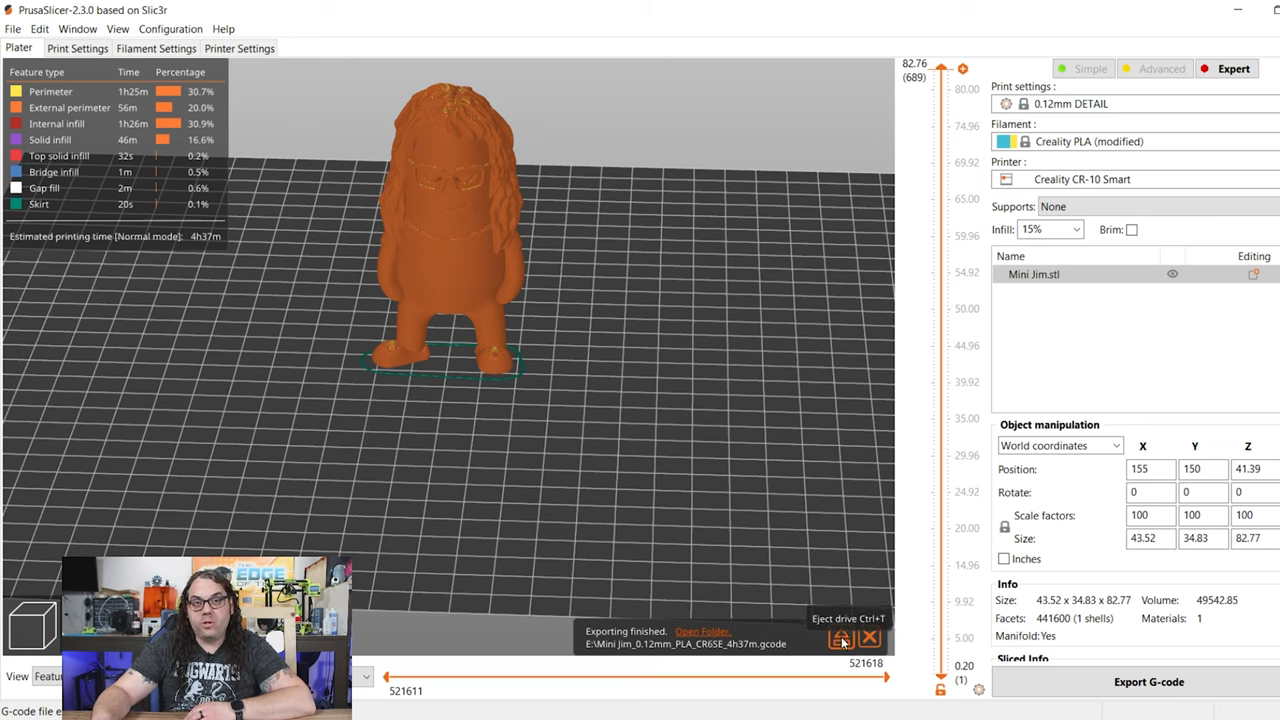
left_click(703, 631)
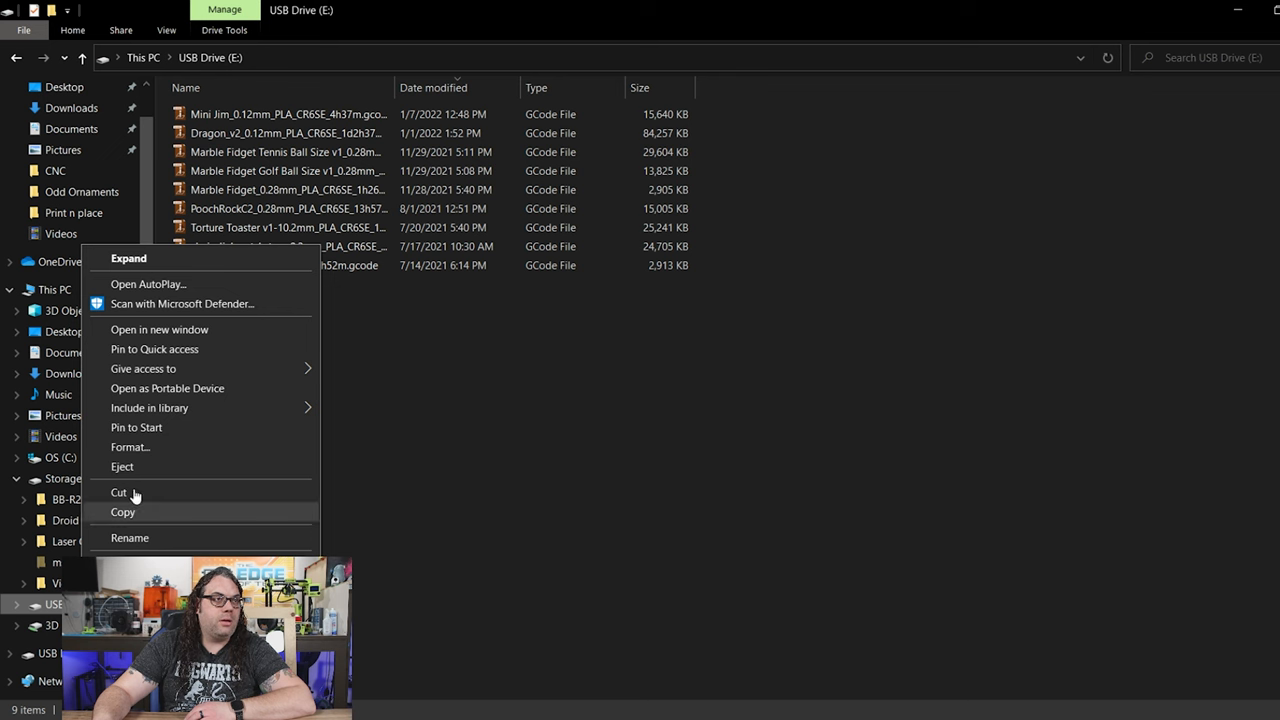
left_click(121, 466)
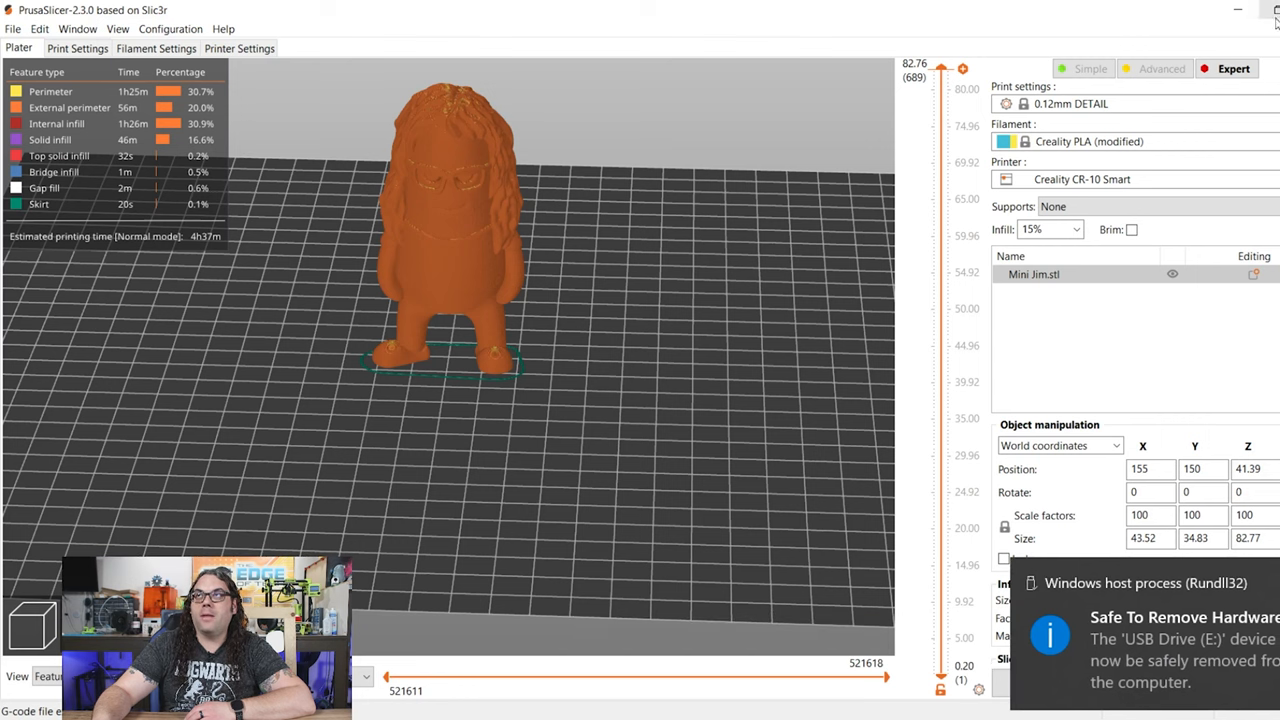